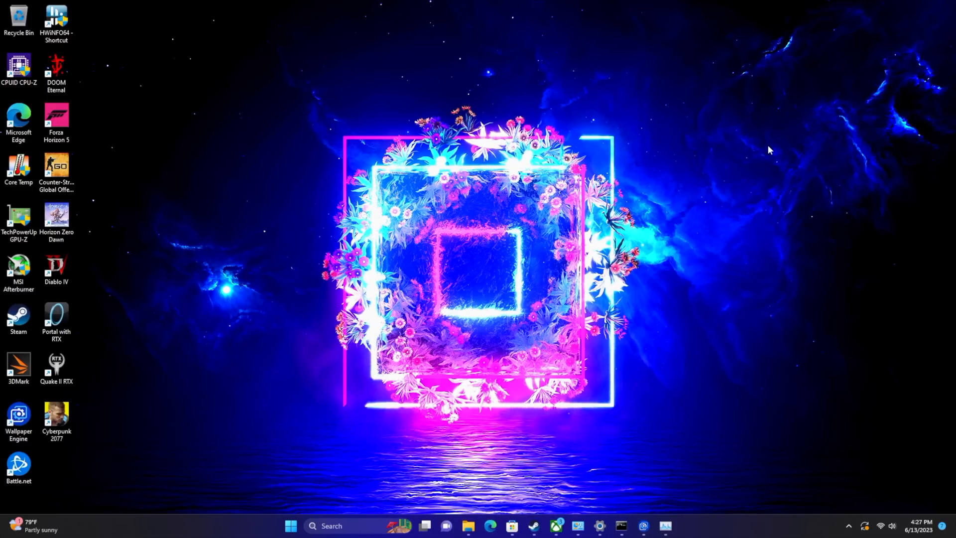
pyautogui.moveTo(717, 352)
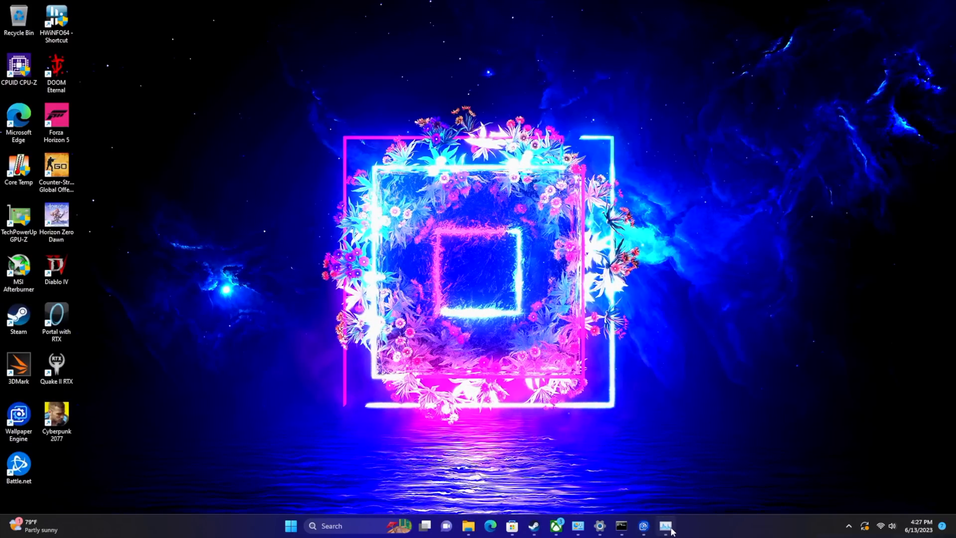
# Step: Show the Ryzen 7 7840HS CPU performance view in Task Manager, then select Memory
pyautogui.click(666, 526)
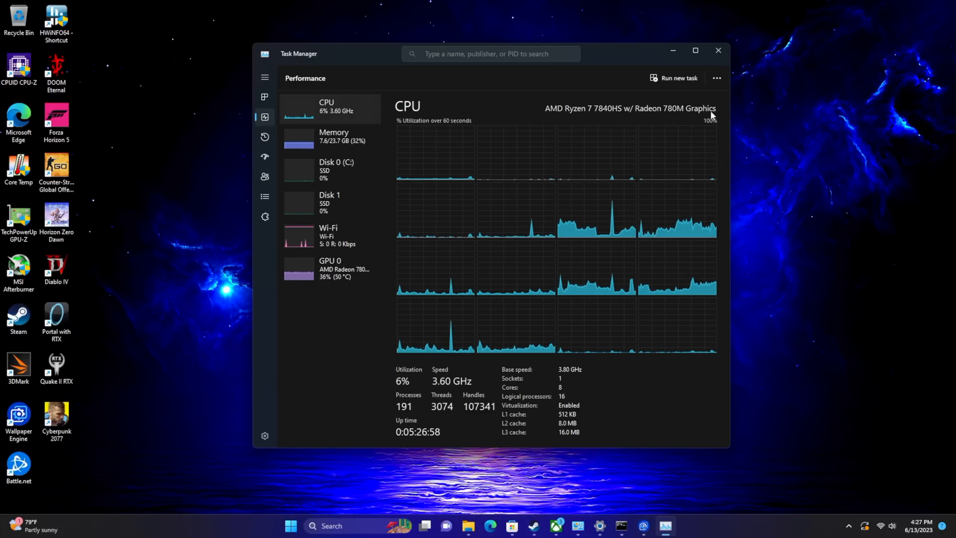
pyautogui.moveTo(610, 121)
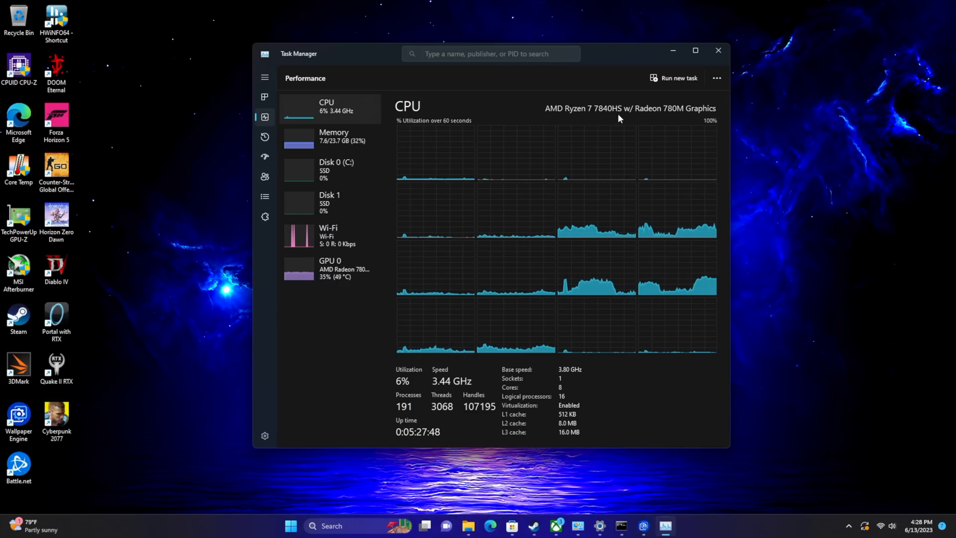
pyautogui.moveTo(342, 140)
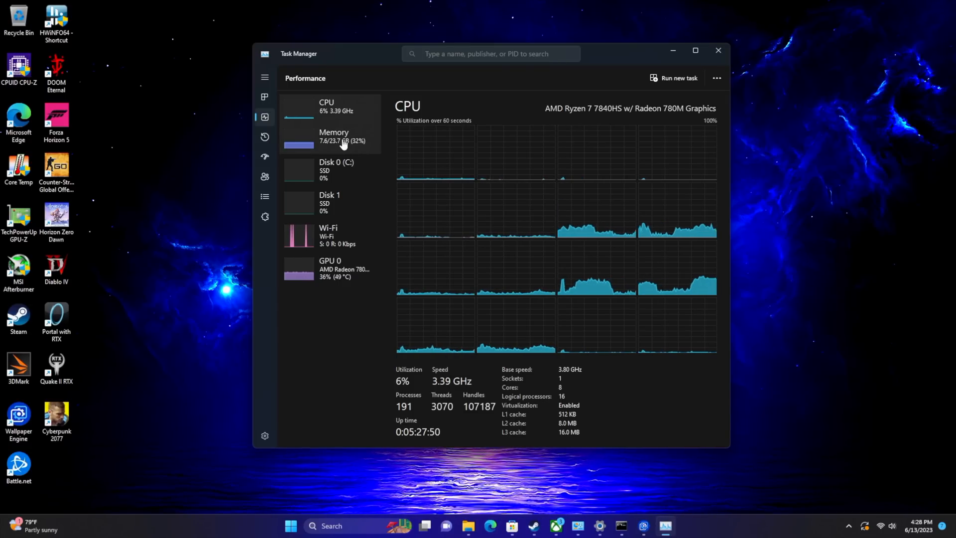
pyautogui.click(335, 136)
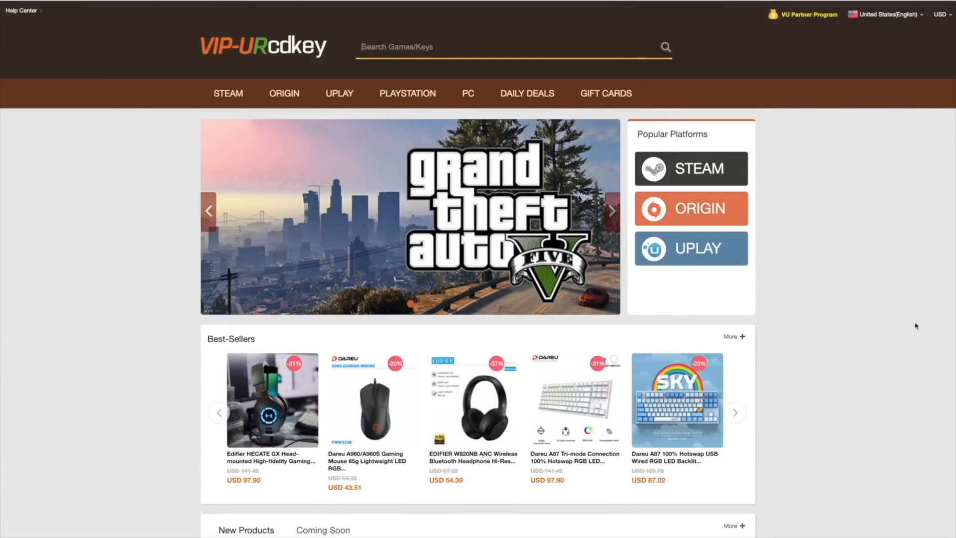
# Step: Search the store for 'win' and open the MS Windows 10 Pro OEM CD-KEY GLOBAL-Lifetime page
pyautogui.click(735, 413)
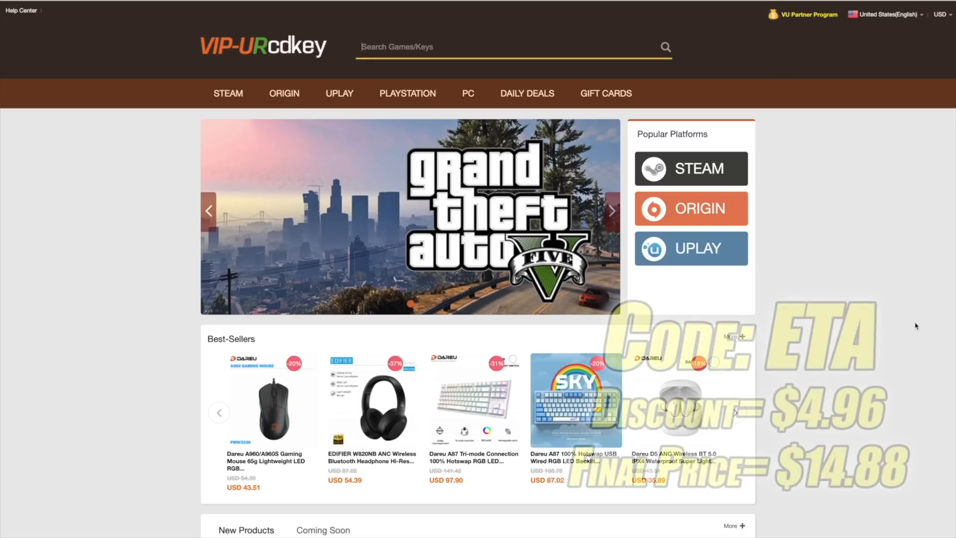
pyautogui.click(218, 412)
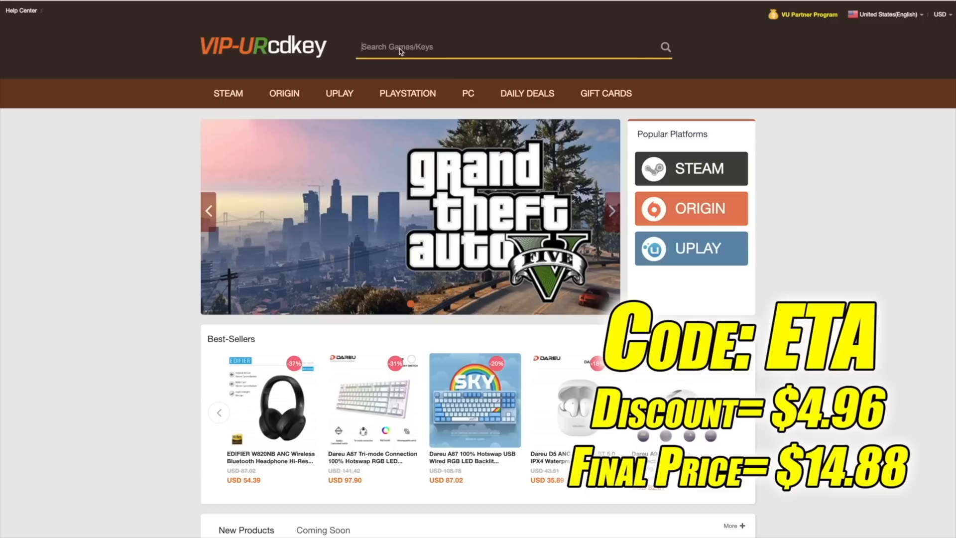
pyautogui.write('win')
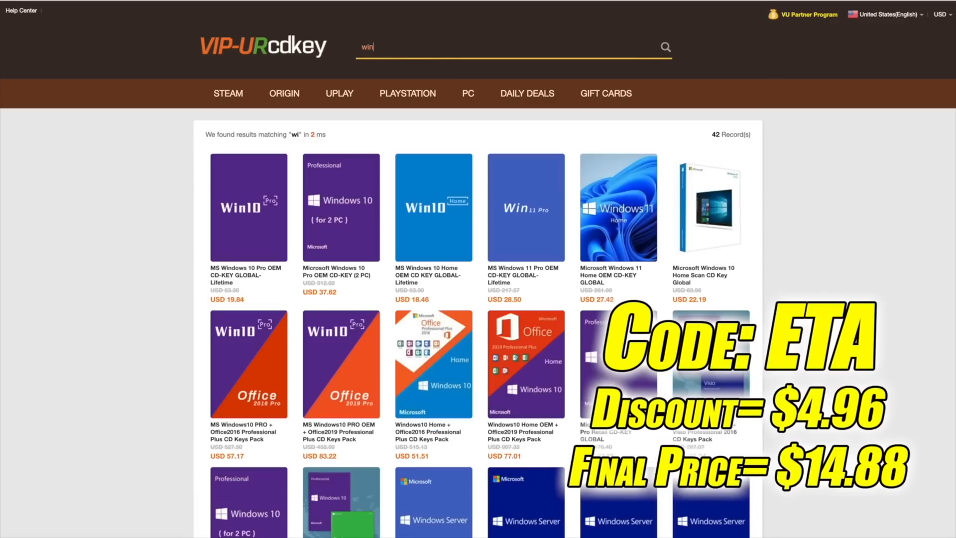
pyautogui.click(248, 208)
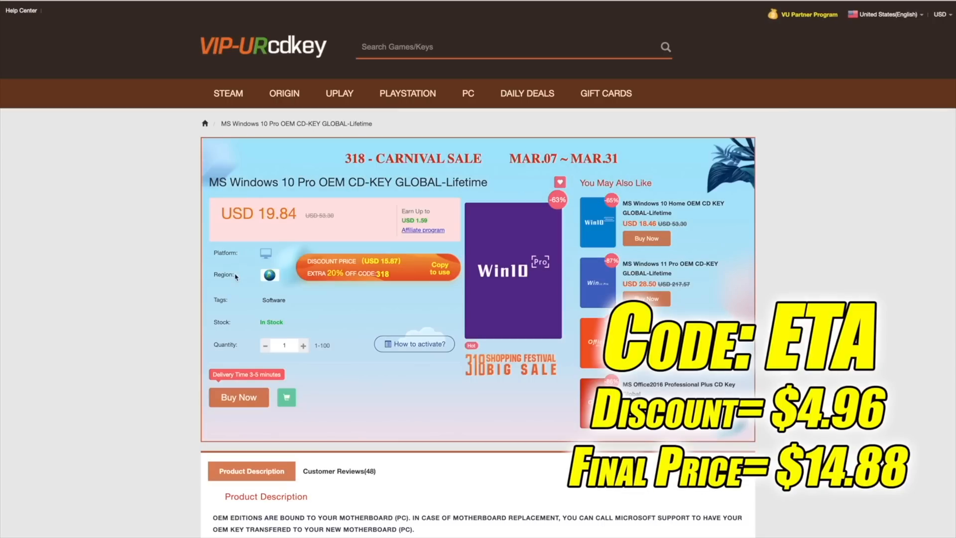
pyautogui.moveTo(135, 273)
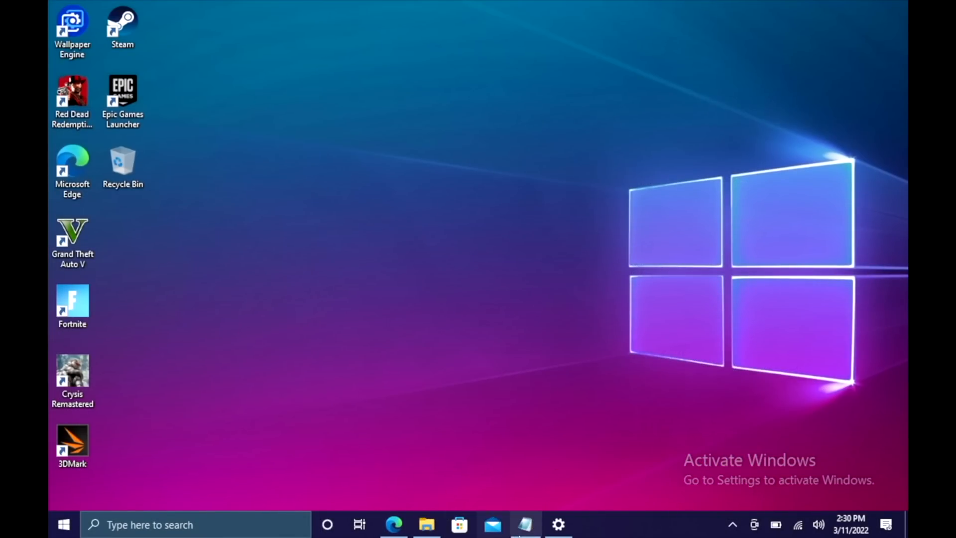
# Step: Reach the Activation page under Update & Security and begin changing the product key
pyautogui.click(557, 525)
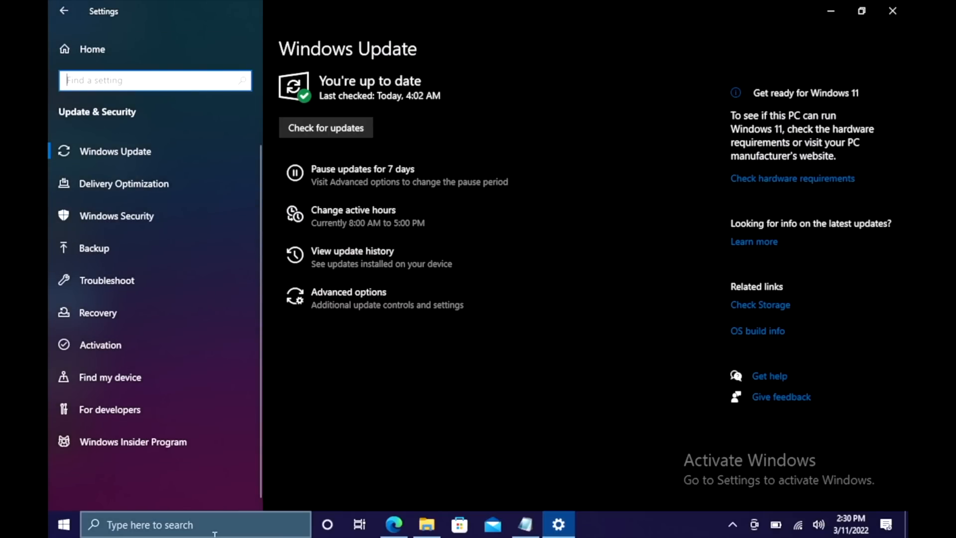
pyautogui.moveTo(100, 344)
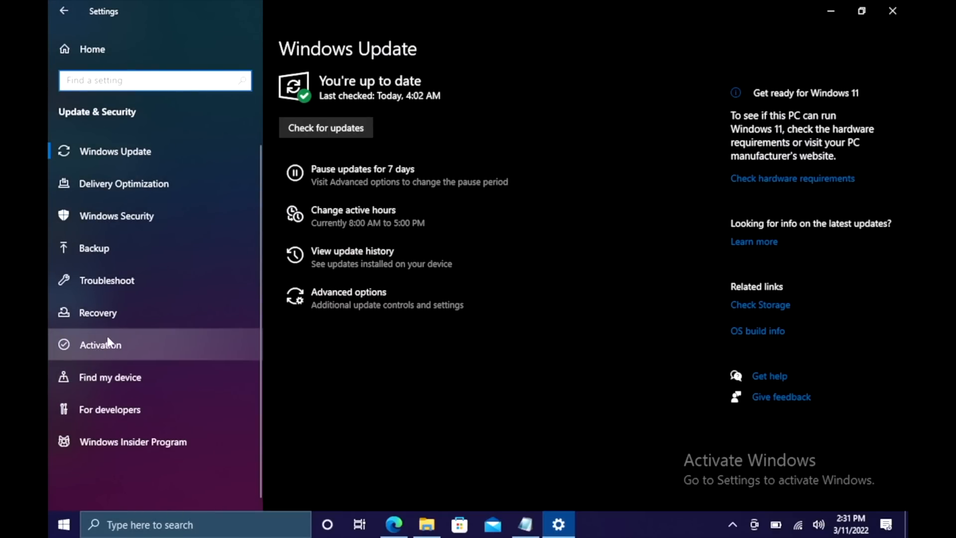
pyautogui.click(100, 345)
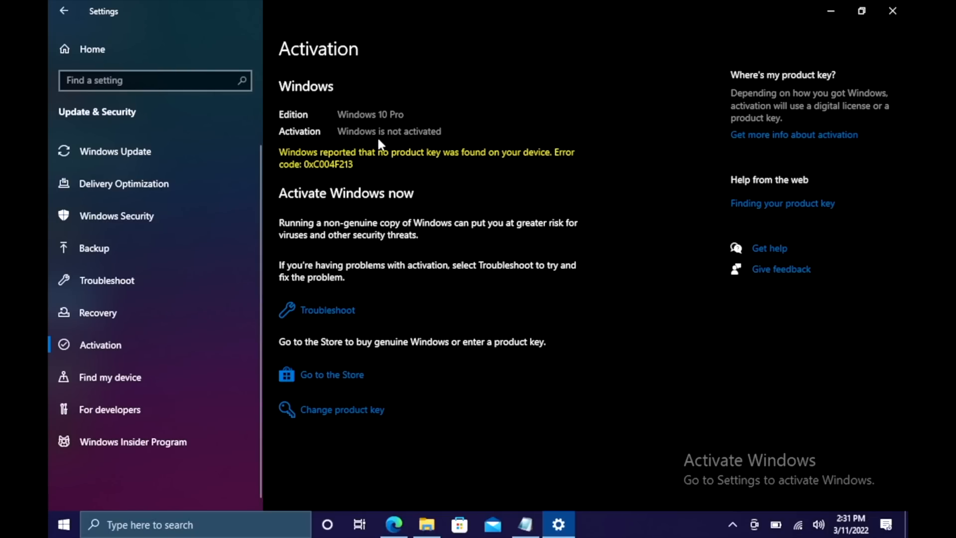
pyautogui.moveTo(323, 482)
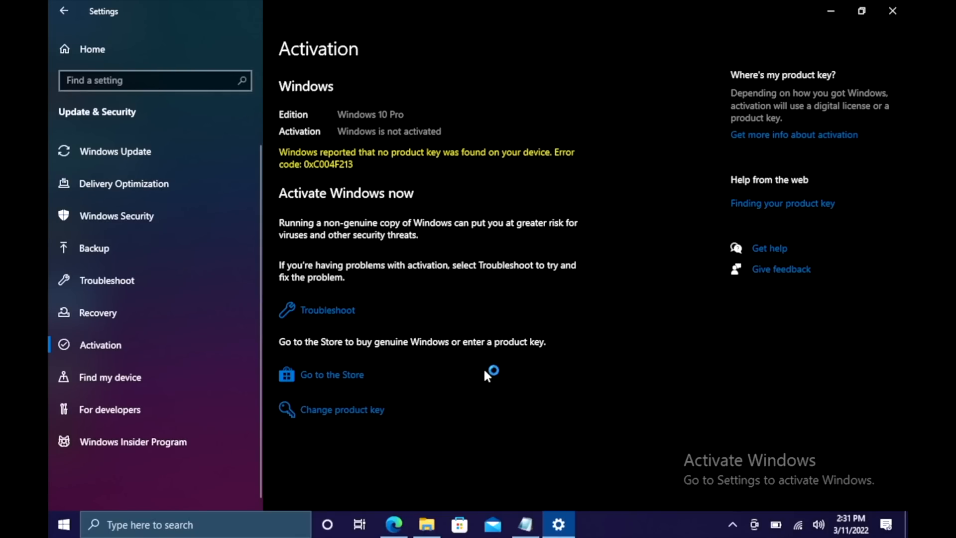
pyautogui.click(340, 409)
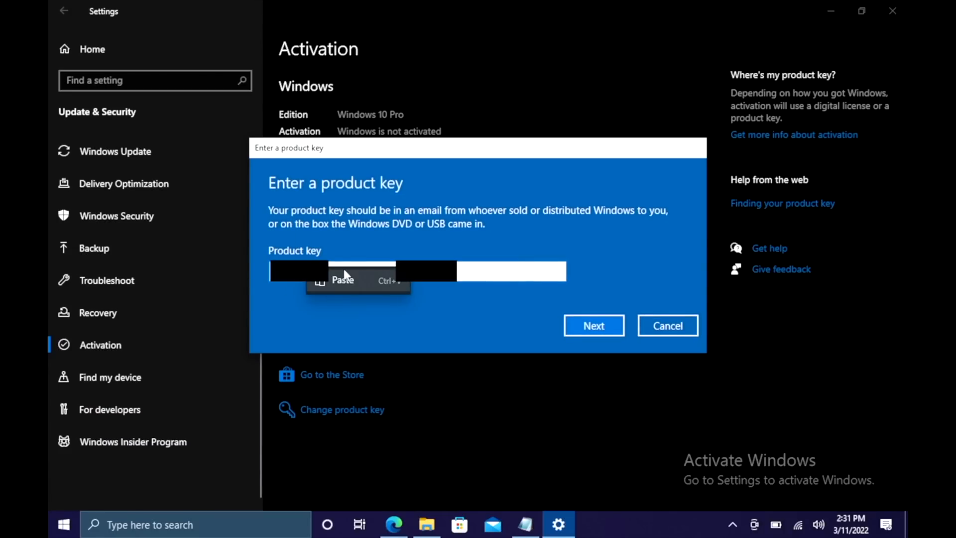
# Step: Submit the pasted key, activate Windows 10 Pro and dismiss the success message
pyautogui.click(592, 325)
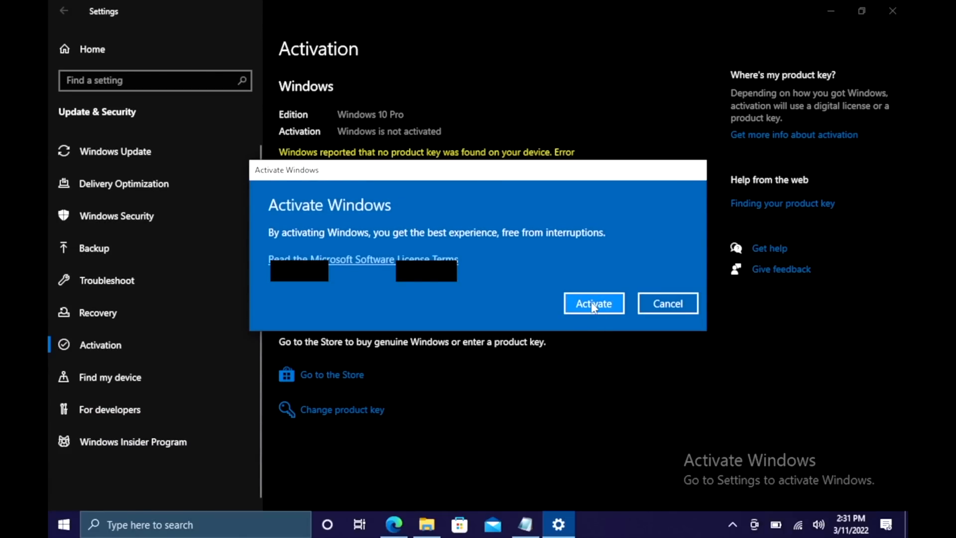
pyautogui.click(592, 303)
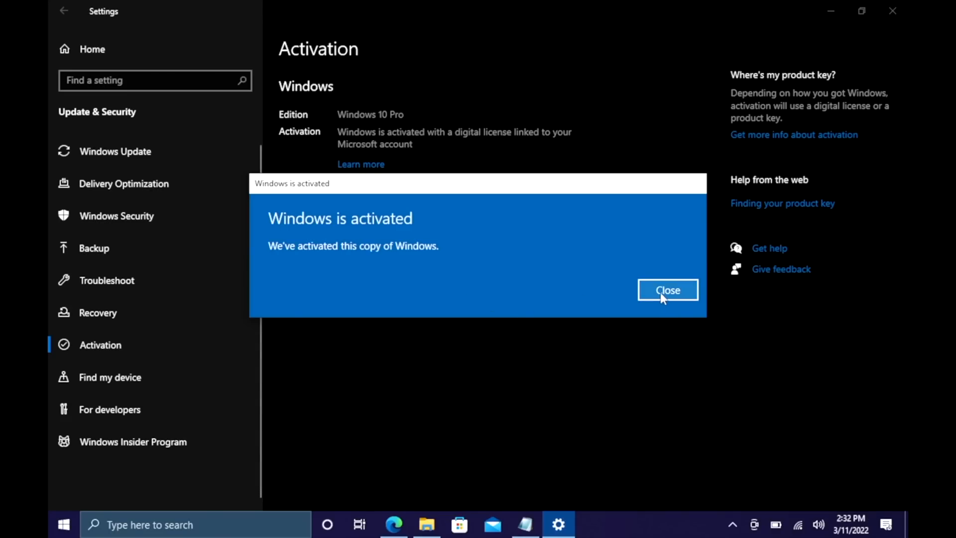
pyautogui.click(668, 290)
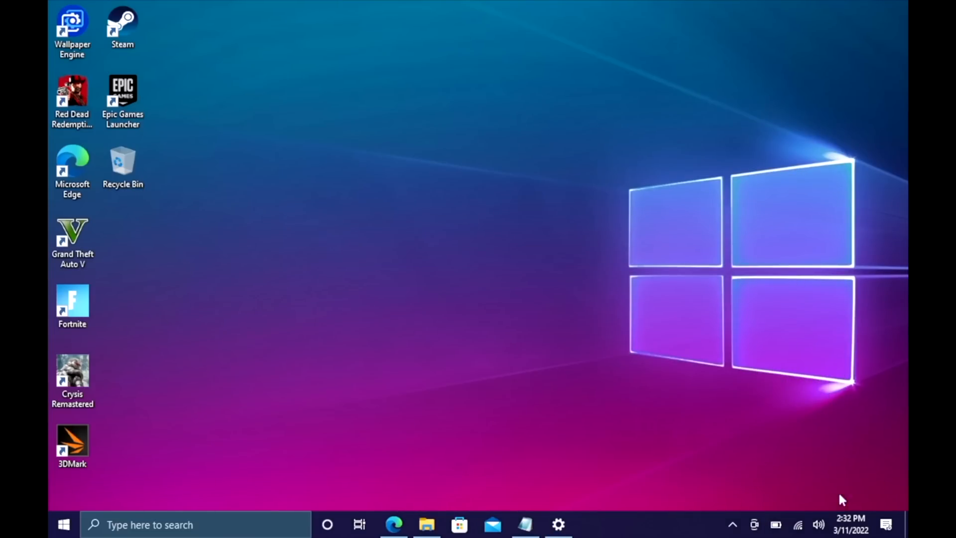
pyautogui.moveTo(423, 159)
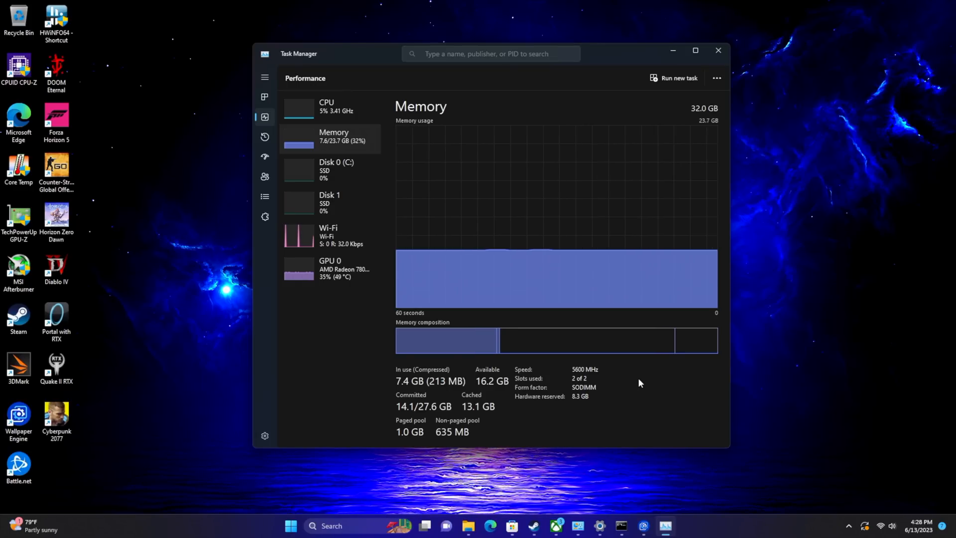
# Step: Show the memory details: 32.0 GB at 5600 MHz, SODIMM, 2 of 2 slots used
pyautogui.click(330, 268)
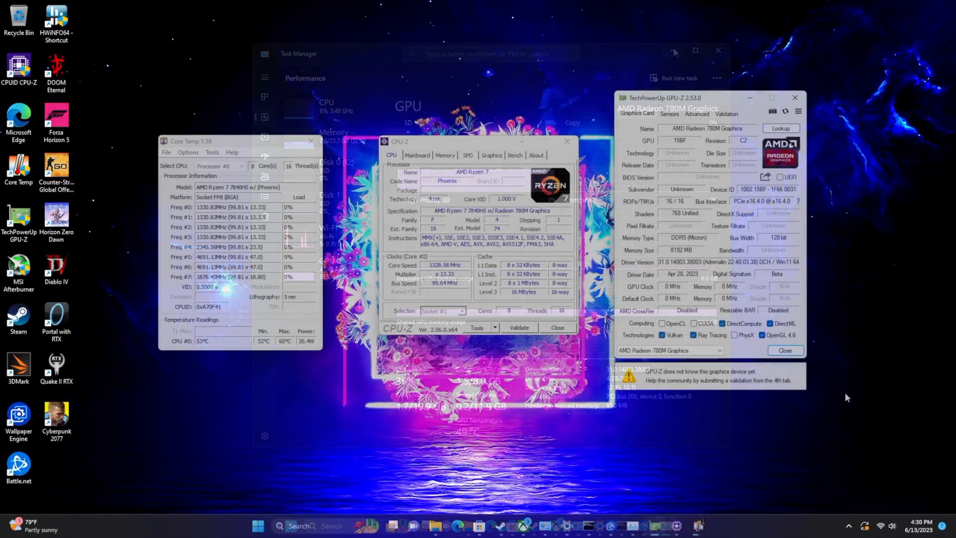
# Step: Run the GPU-Z PCI-Express render test on the Radeon 780M Graphics
pyautogui.click(718, 50)
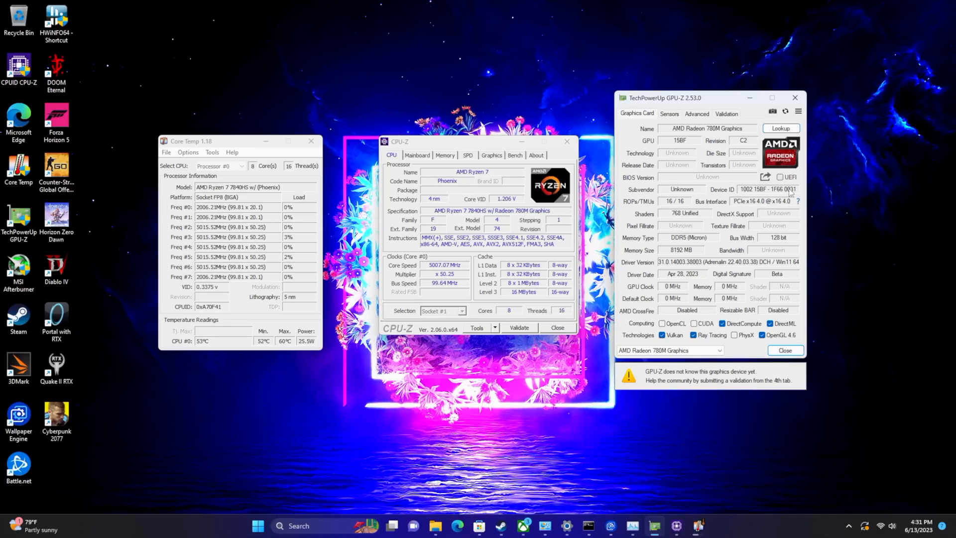
pyautogui.moveTo(798, 201)
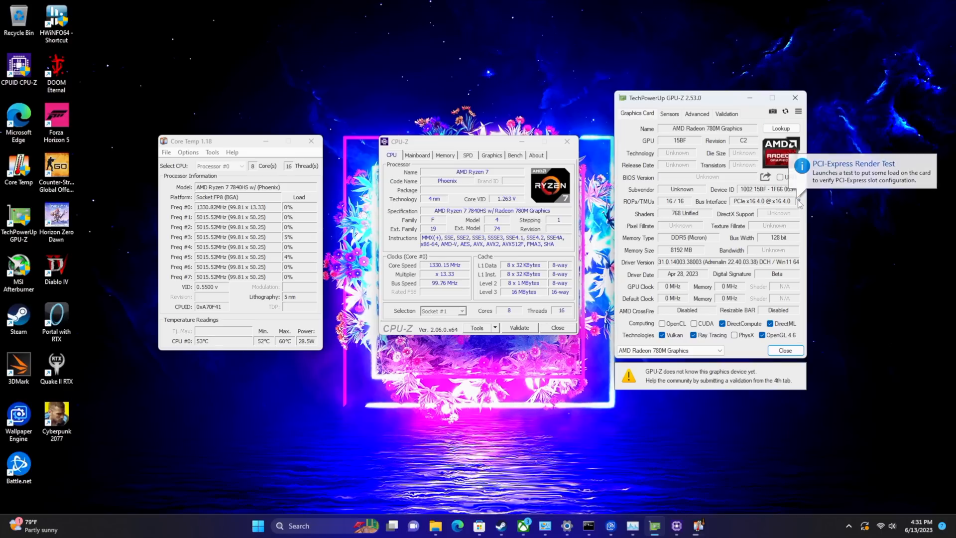
pyautogui.click(798, 201)
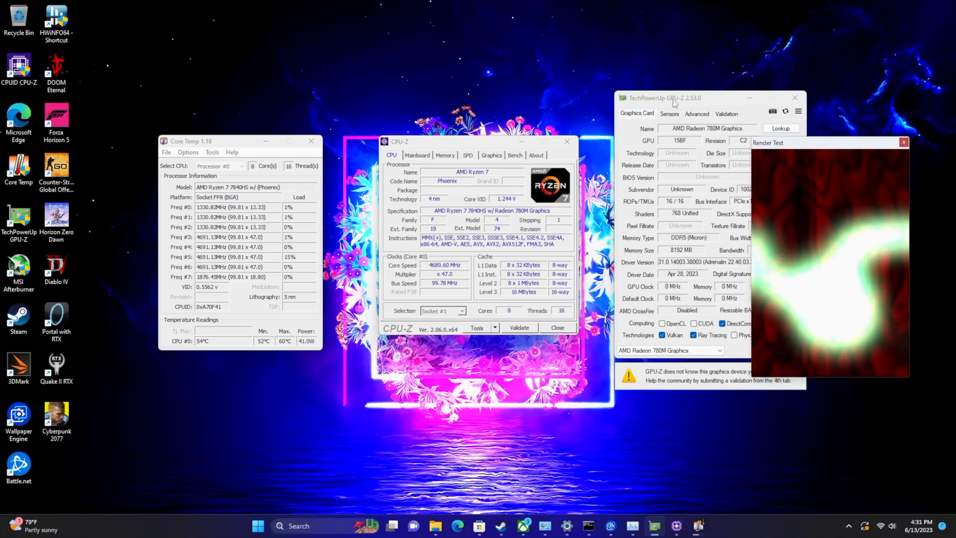
pyautogui.click(668, 114)
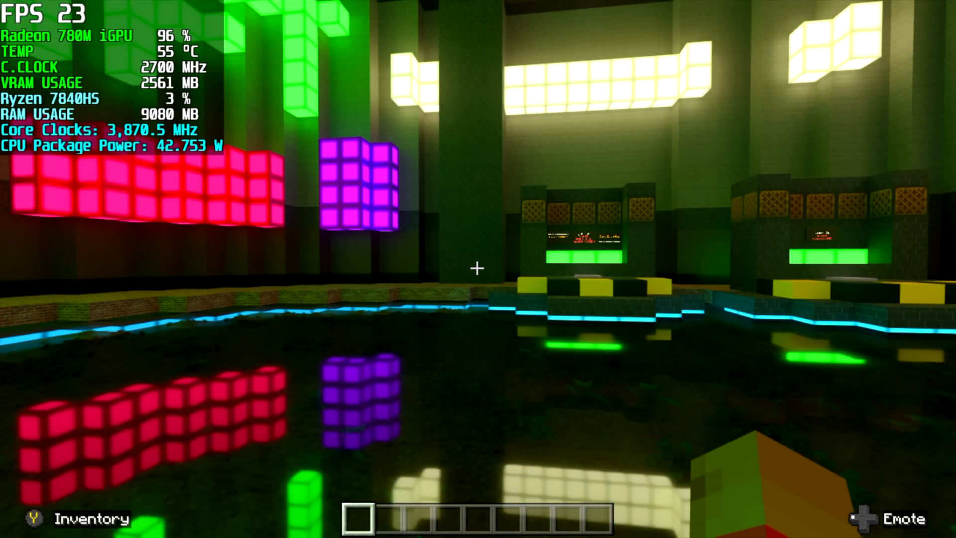
pyautogui.moveTo(478, 269)
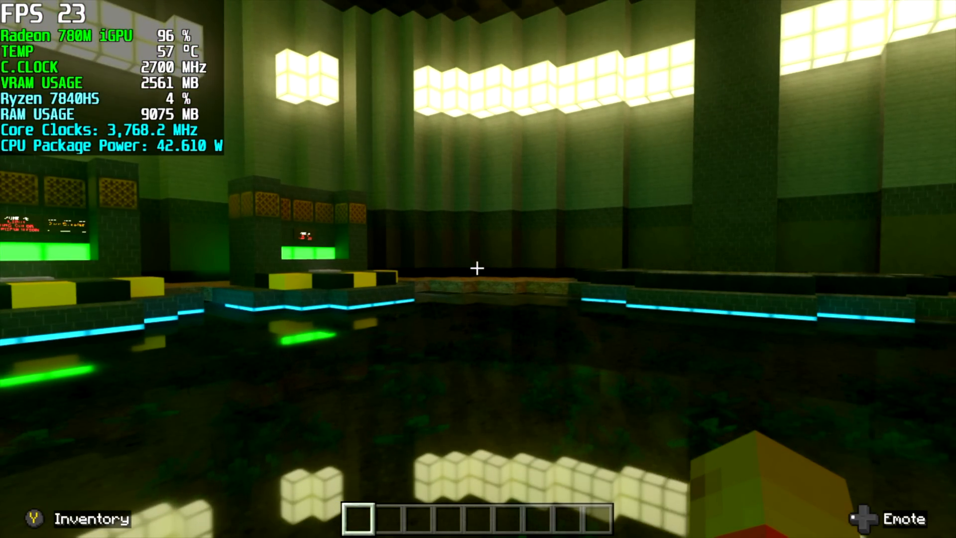
pyautogui.moveTo(478, 269)
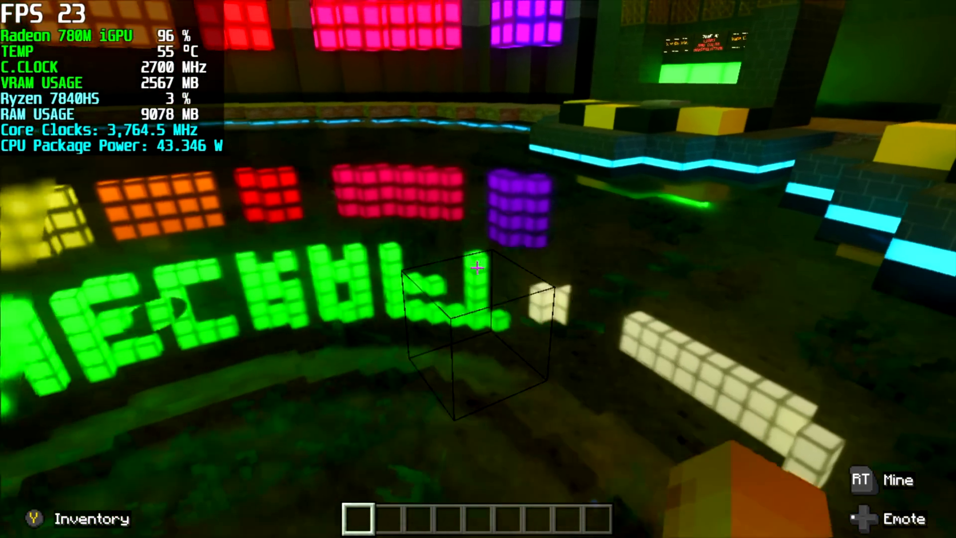
pyautogui.moveTo(478, 269)
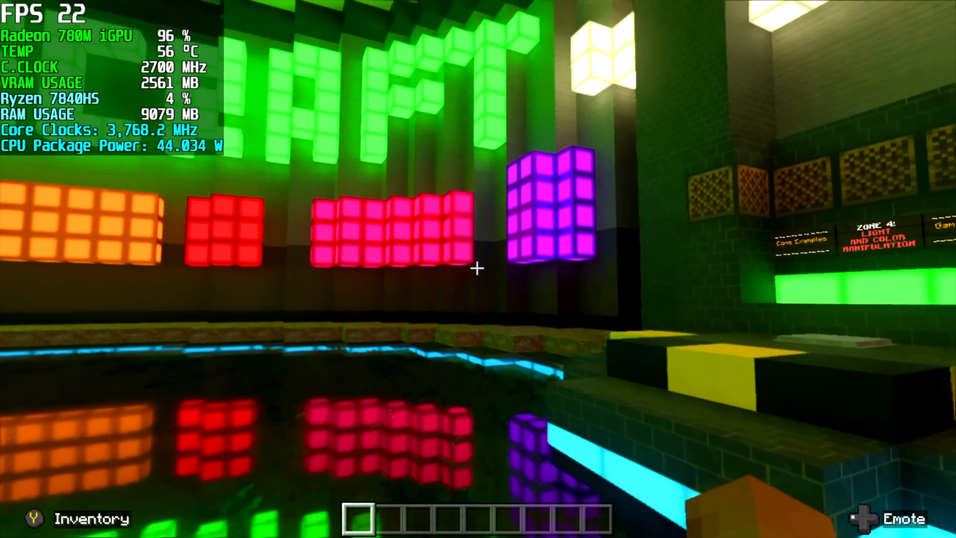
pyautogui.moveTo(478, 269)
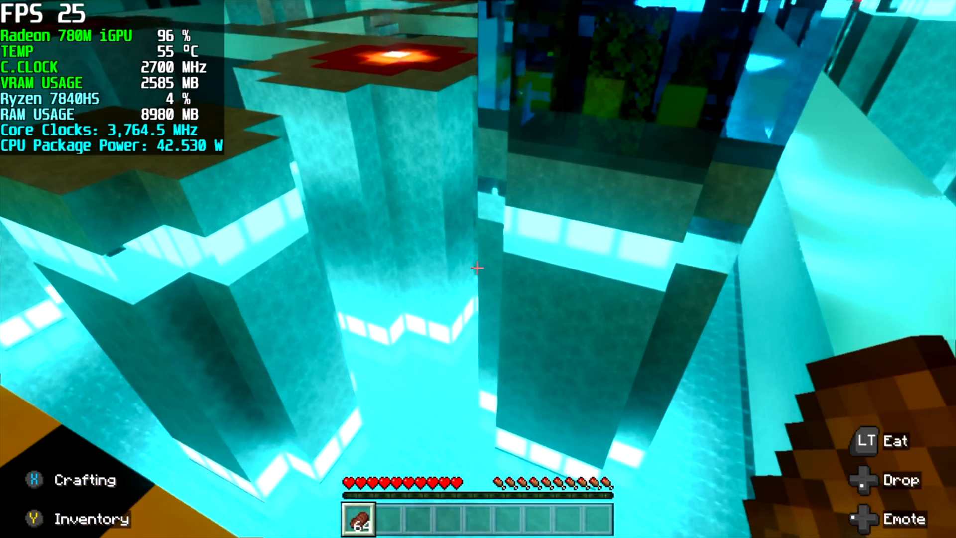
pyautogui.moveTo(479, 268)
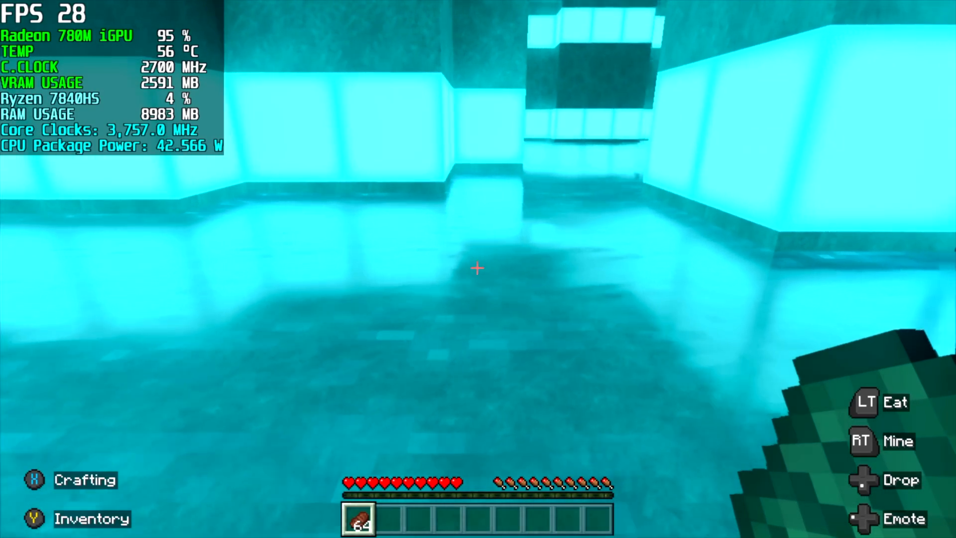
pyautogui.moveTo(478, 269)
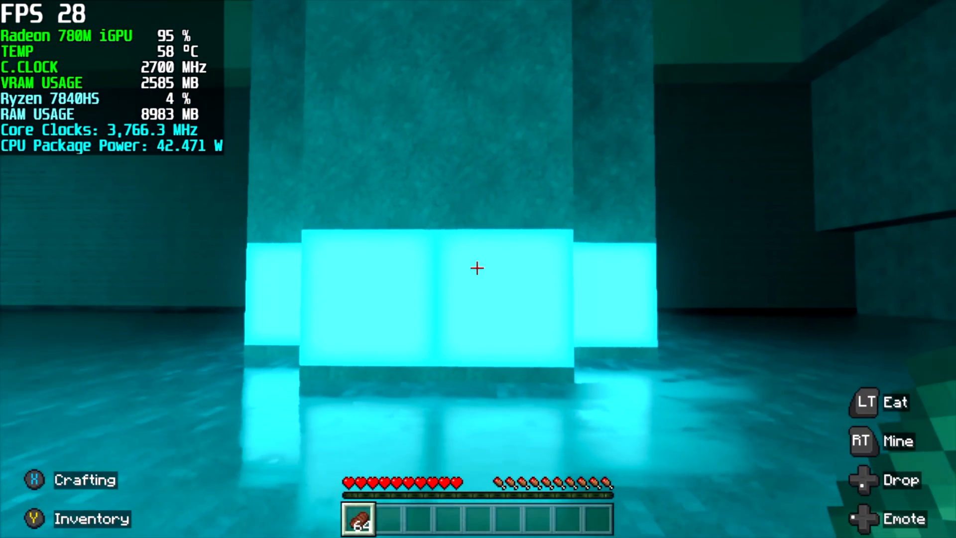
pyautogui.moveTo(478, 269)
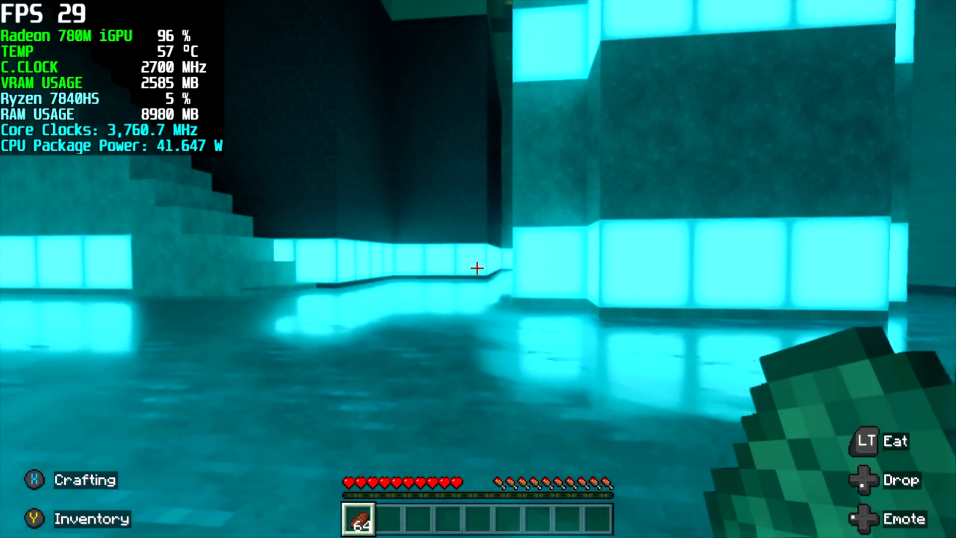
pyautogui.moveTo(478, 269)
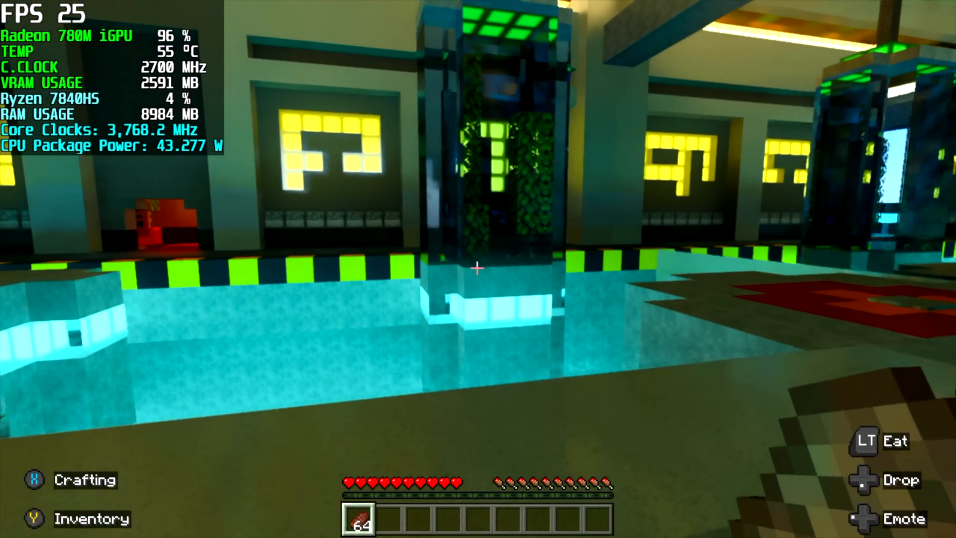
pyautogui.moveTo(478, 269)
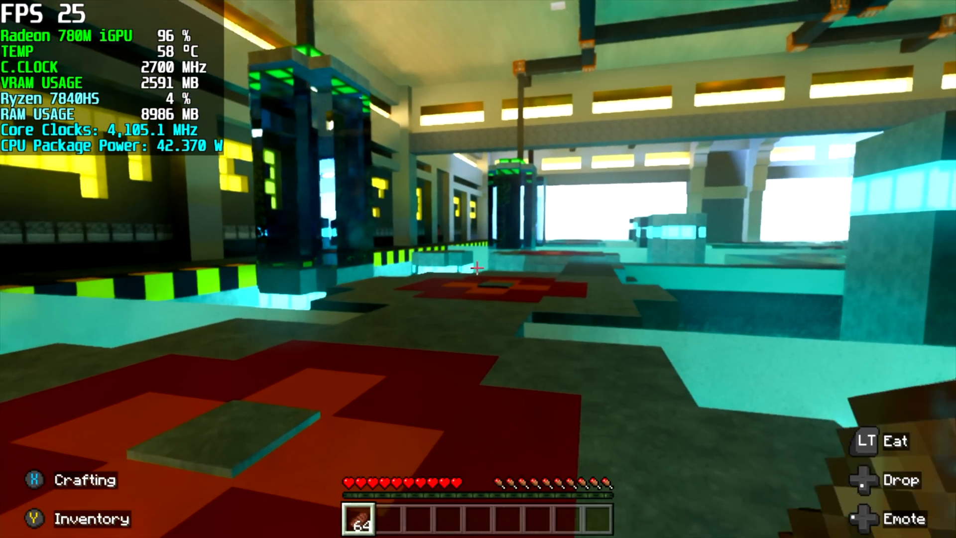
pyautogui.moveTo(478, 269)
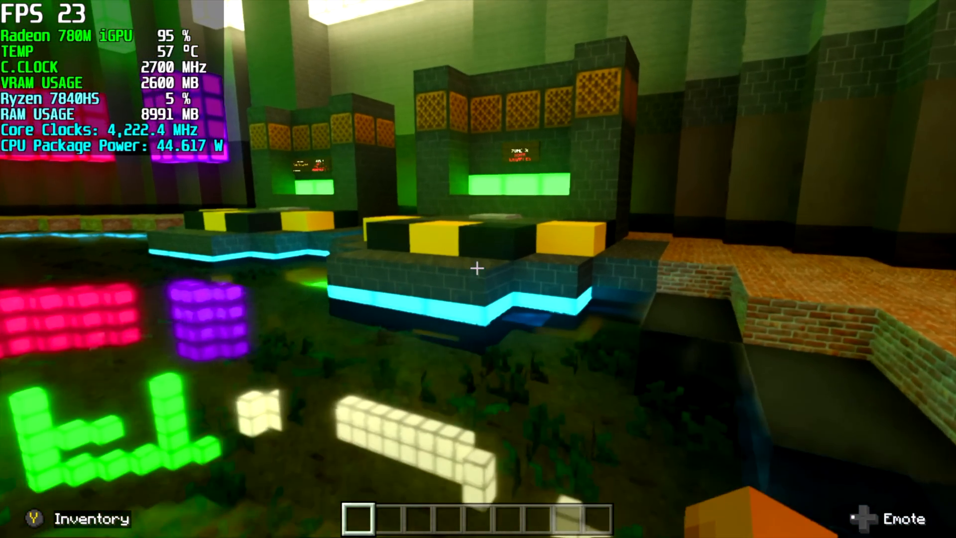
pyautogui.moveTo(478, 269)
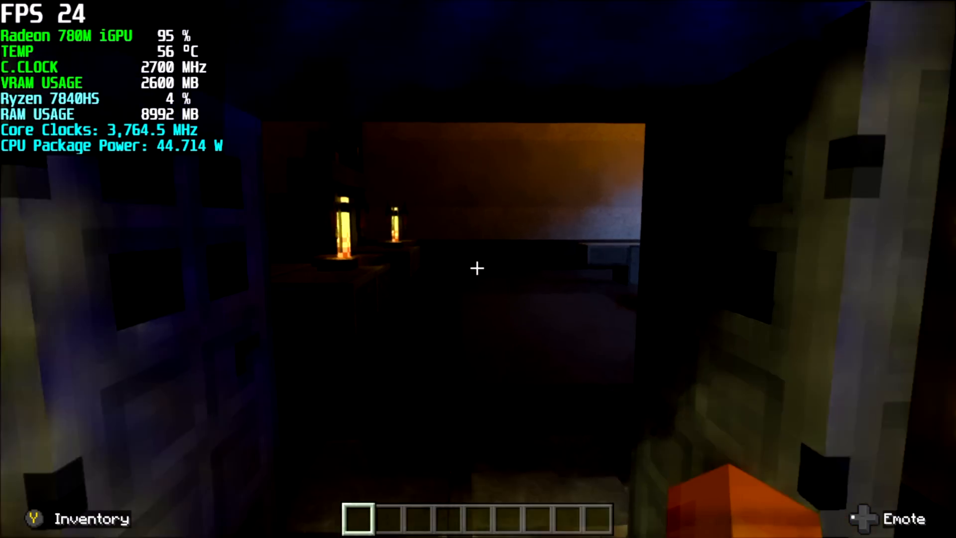
pyautogui.moveTo(478, 269)
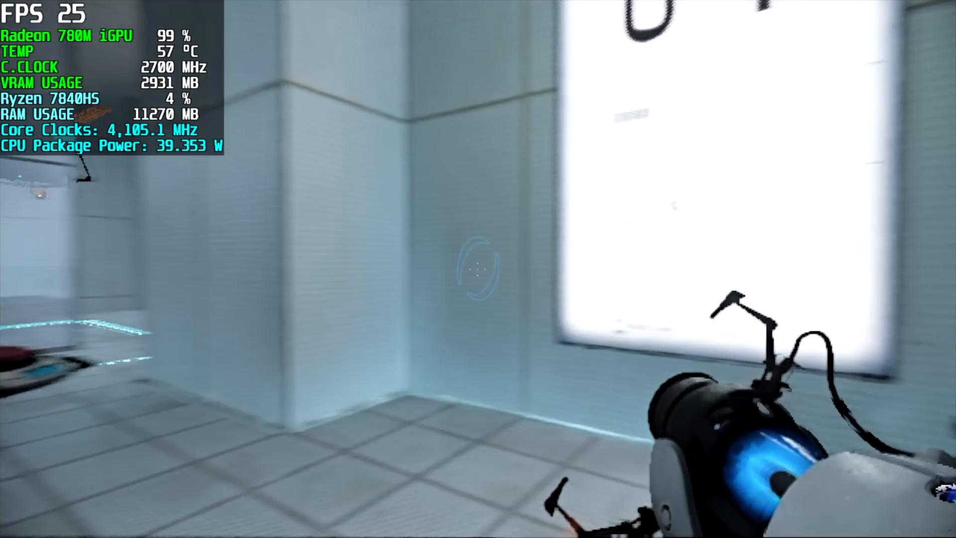
pyautogui.moveTo(479, 269)
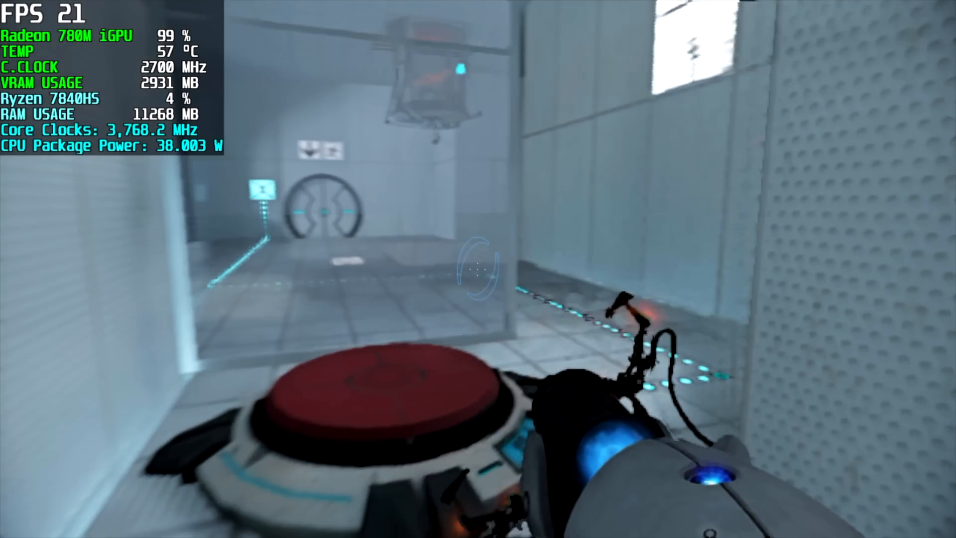
pyautogui.moveTo(478, 269)
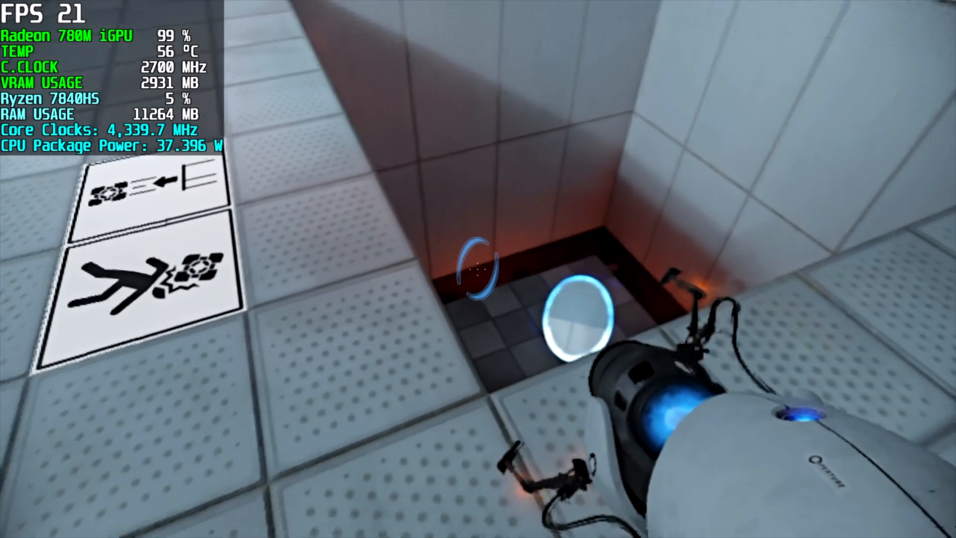
pyautogui.moveTo(478, 269)
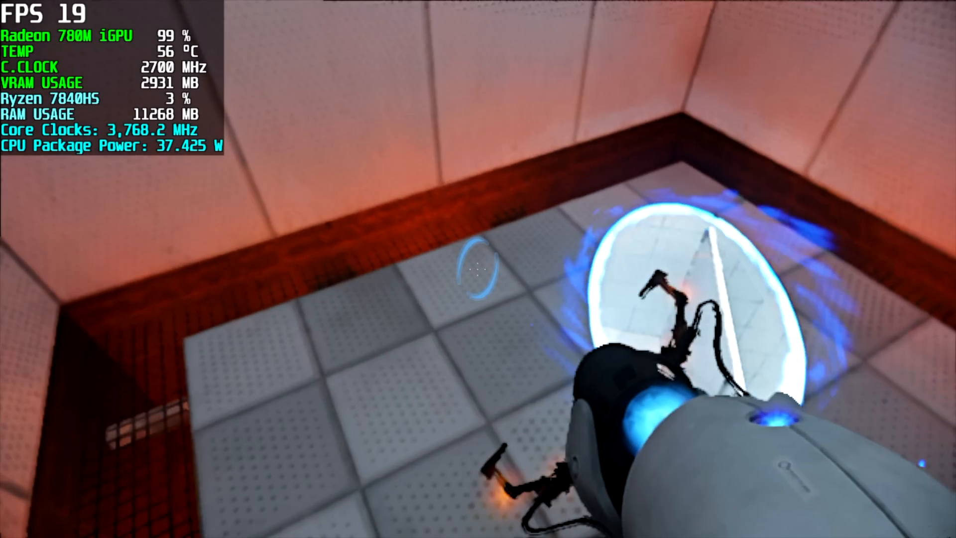
pyautogui.moveTo(478, 269)
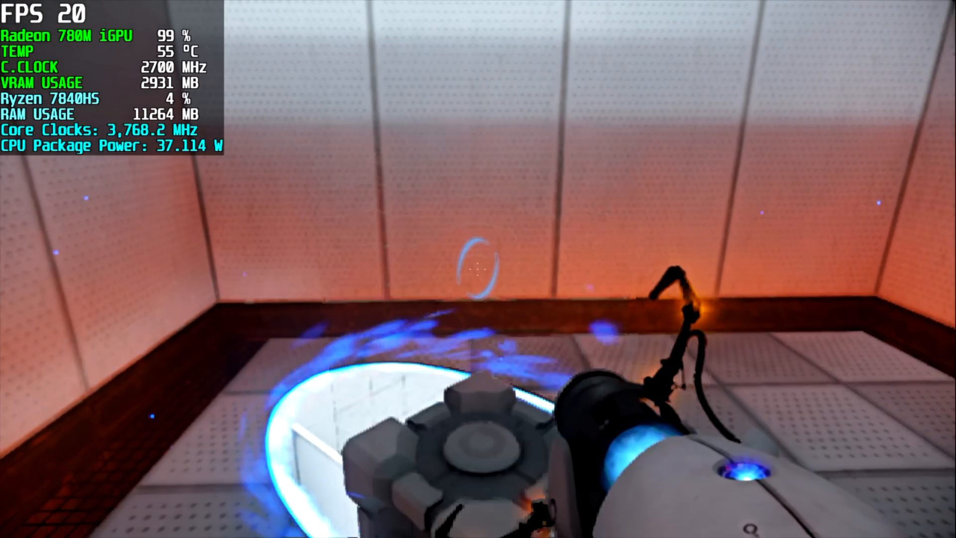
pyautogui.moveTo(479, 269)
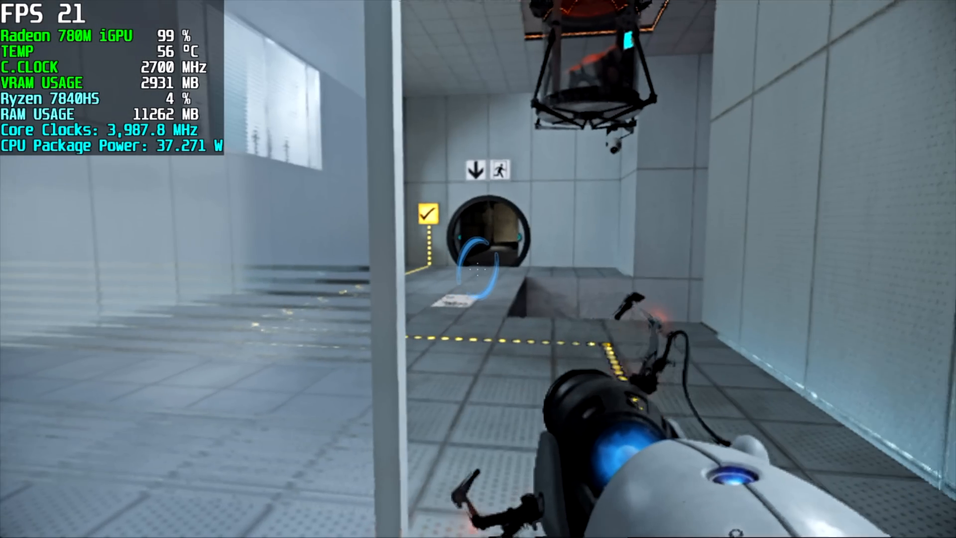
pyautogui.moveTo(478, 269)
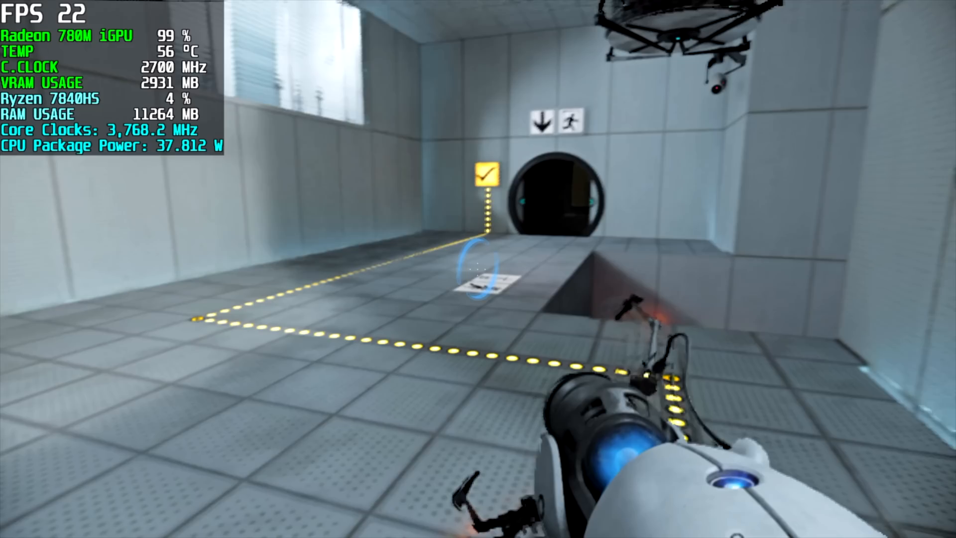
pyautogui.moveTo(478, 269)
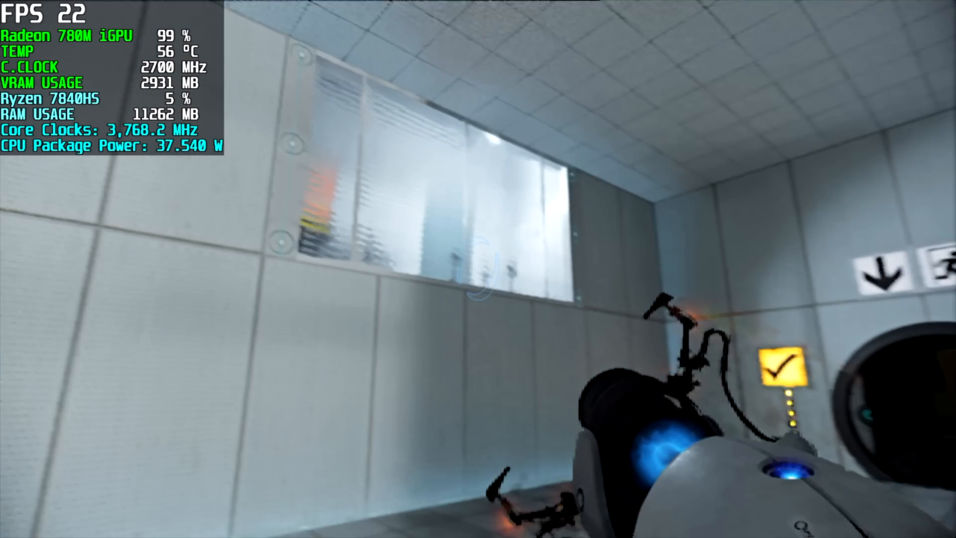
pyautogui.moveTo(478, 269)
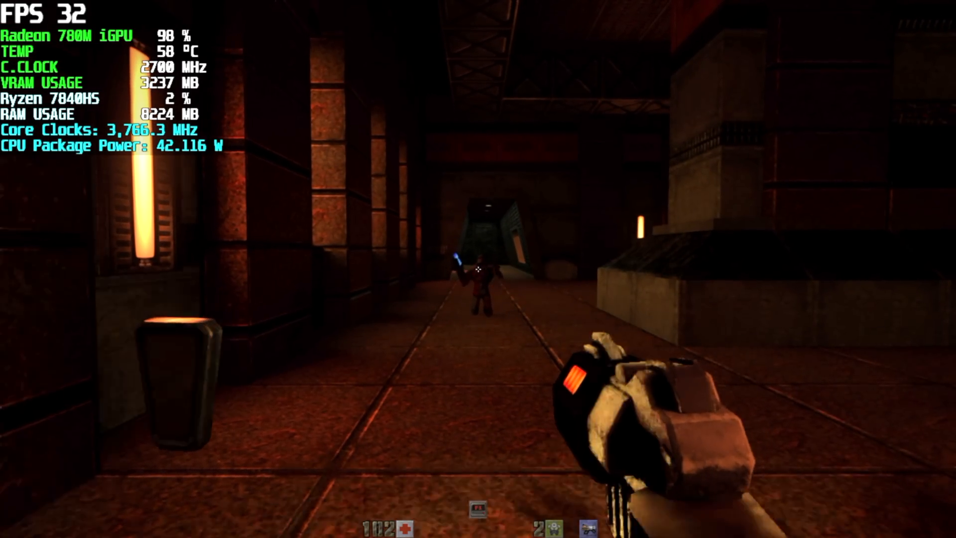
pyautogui.moveTo(478, 269)
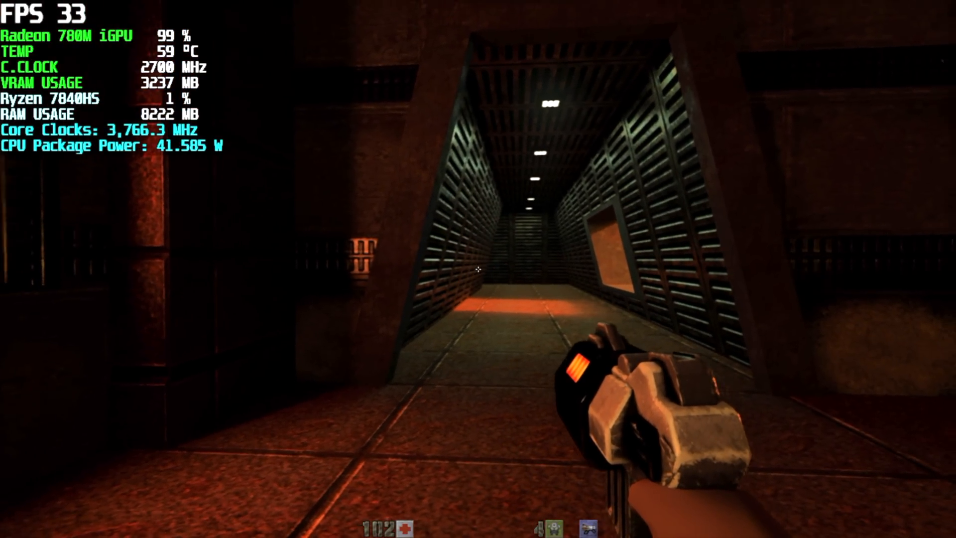
# Step: Fire the blaster at the enemy in the dark Quake II RTX base
pyautogui.click(478, 269)
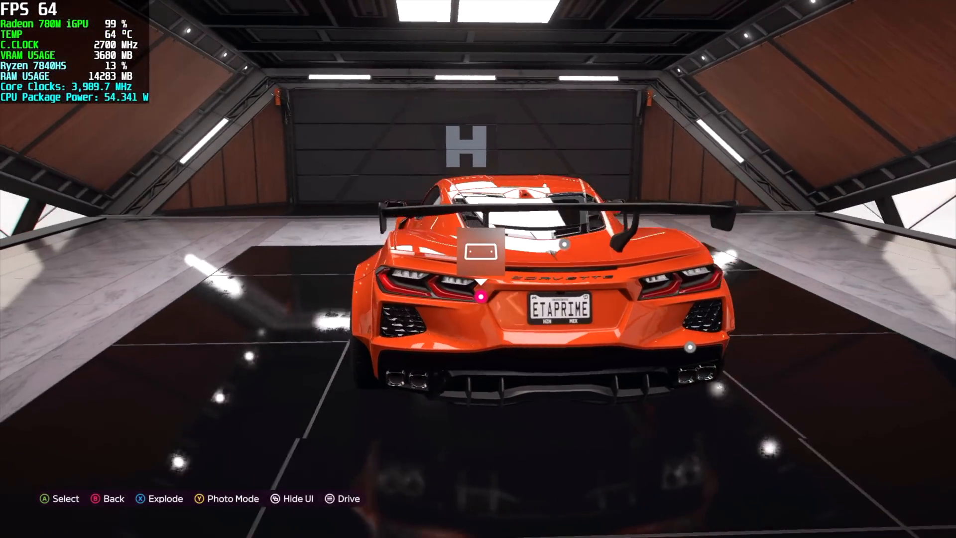
# Step: Leave the Corvette Forza Vista view toward the campaign menu
pyautogui.click(159, 499)
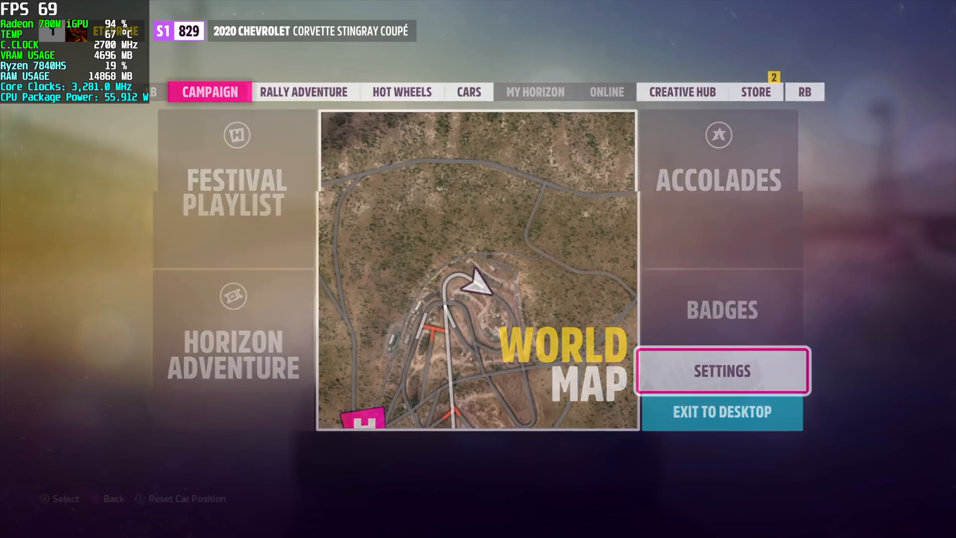
# Step: Check Ray Tracing Quality is Ultra in Graphics settings, then drive the Corvette forward
pyautogui.click(721, 371)
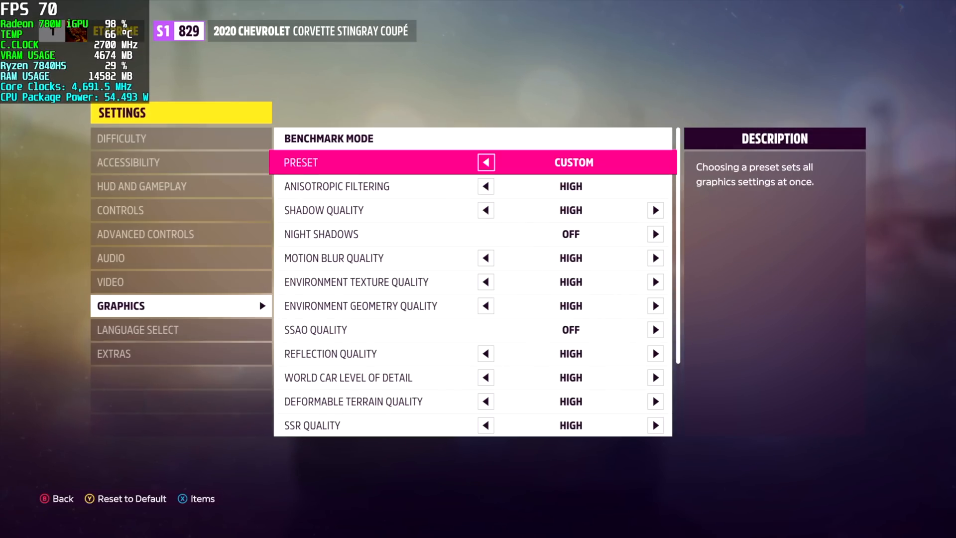
pyautogui.scroll(-3)
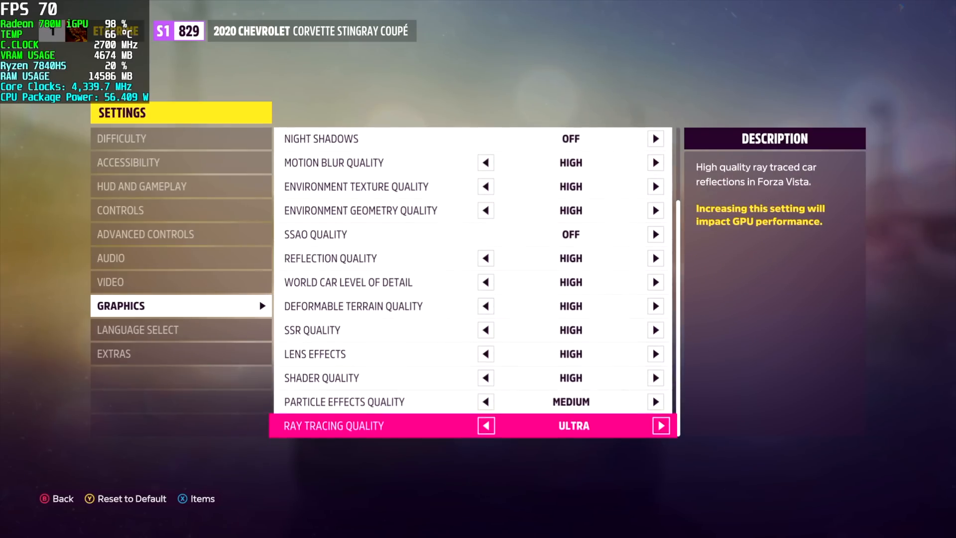
pyautogui.click(487, 425)
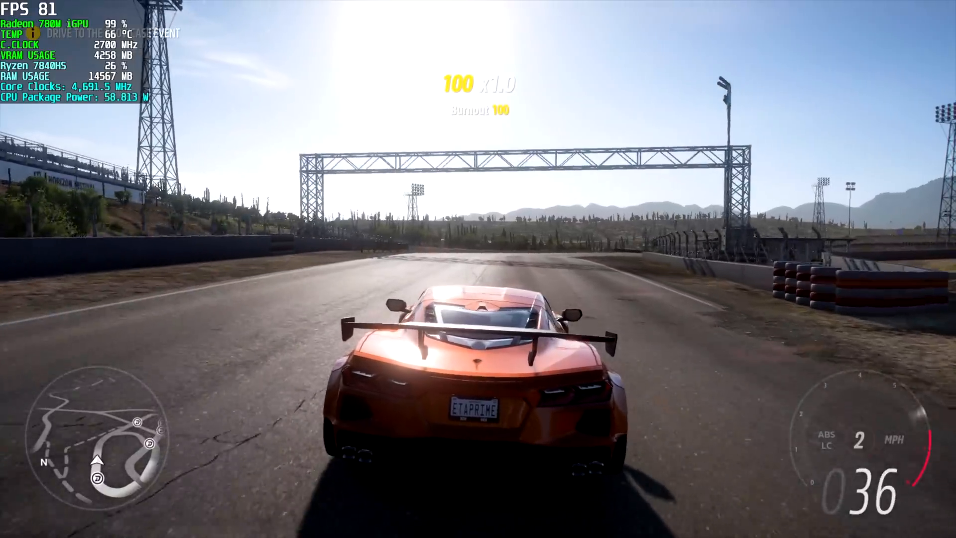
pyautogui.press('w')
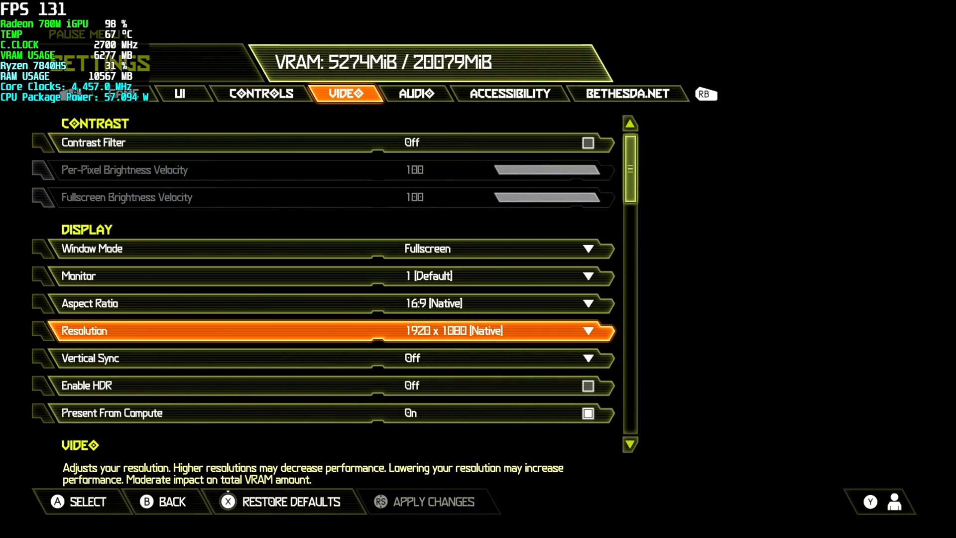
# Step: Scroll through DOOM Eternal's video settings, reviewing Raytracing and Medium advanced quality
pyautogui.scroll(-3)
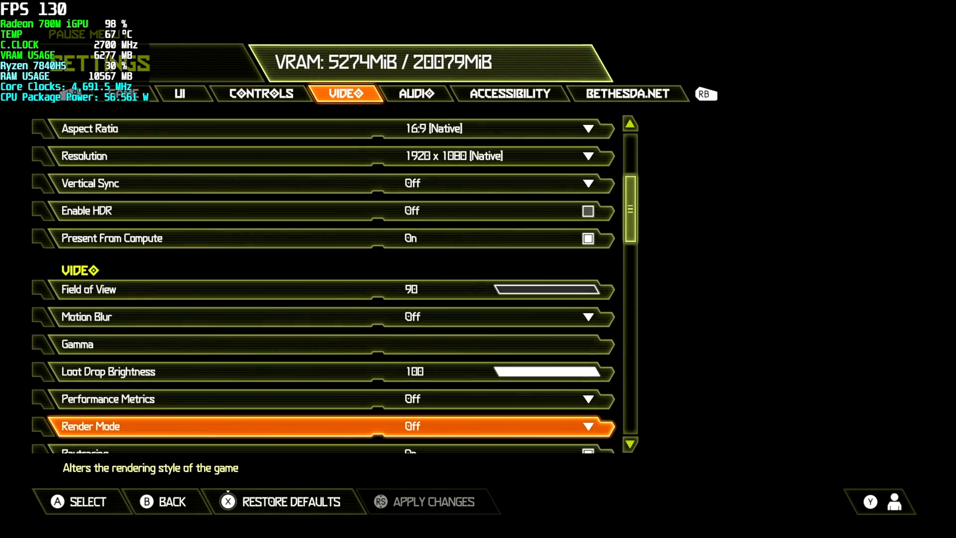
pyautogui.scroll(-3)
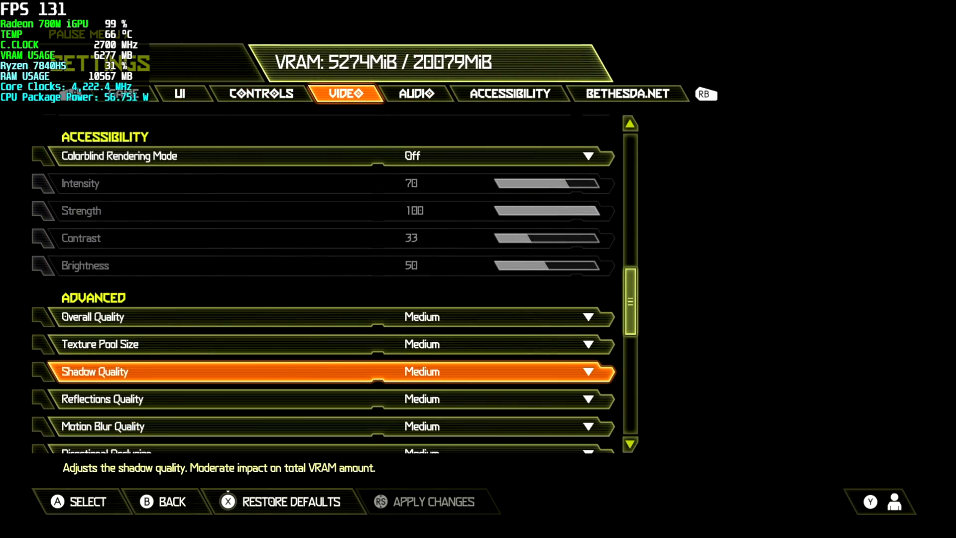
pyautogui.scroll(3)
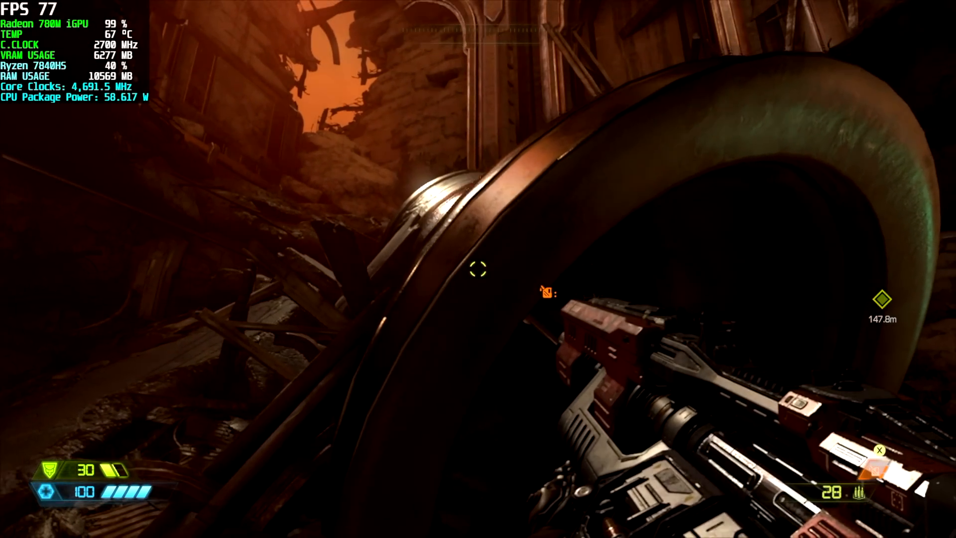
pyautogui.moveTo(478, 269)
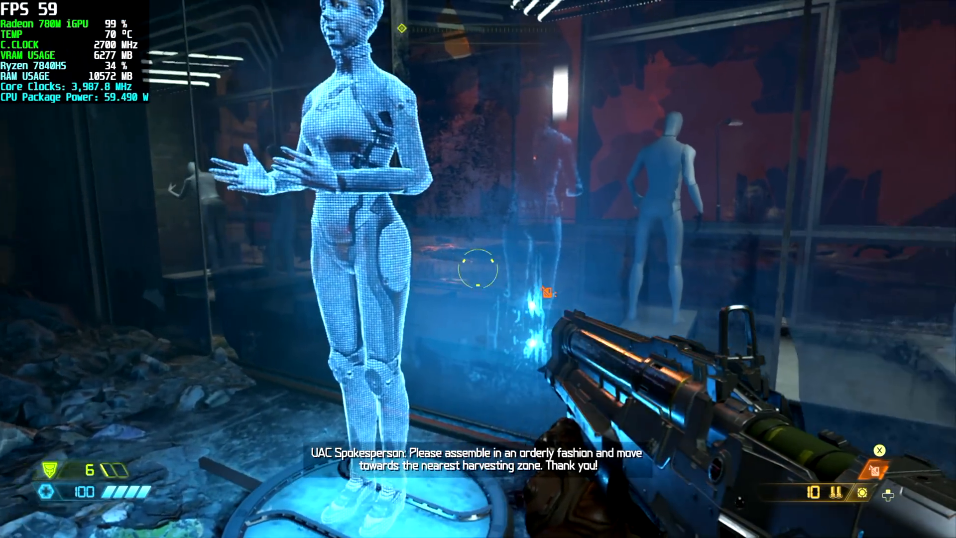
pyautogui.moveTo(478, 269)
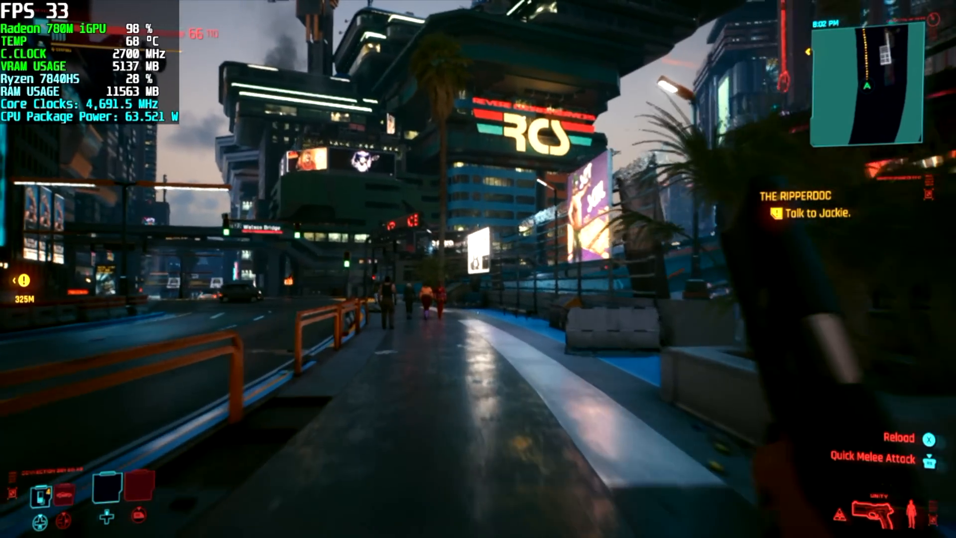
pyautogui.moveTo(478, 269)
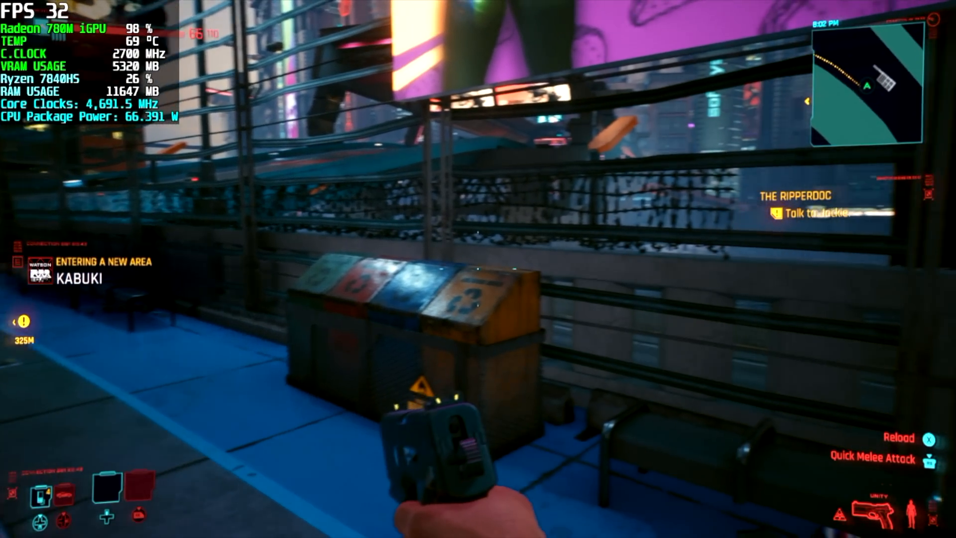
pyautogui.moveTo(479, 269)
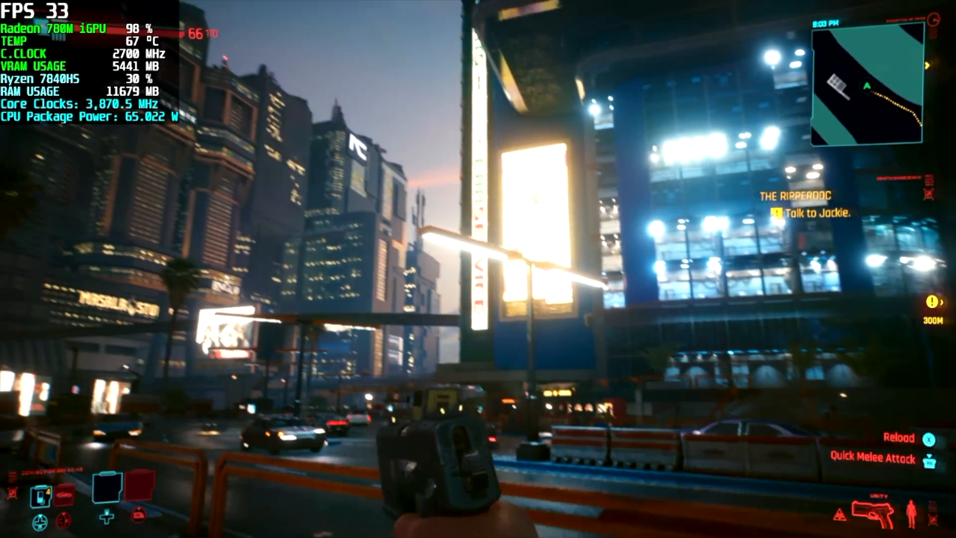
pyautogui.moveTo(478, 269)
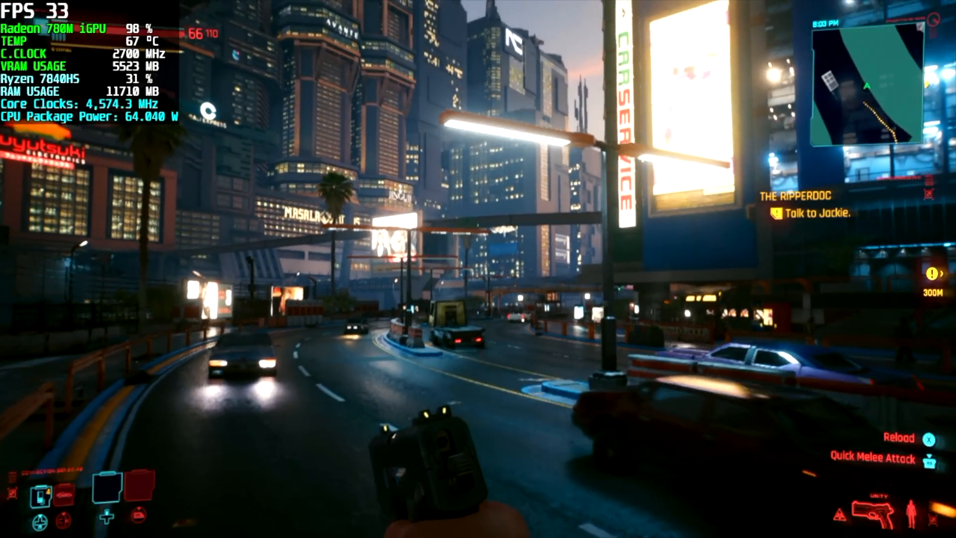
pyautogui.moveTo(478, 268)
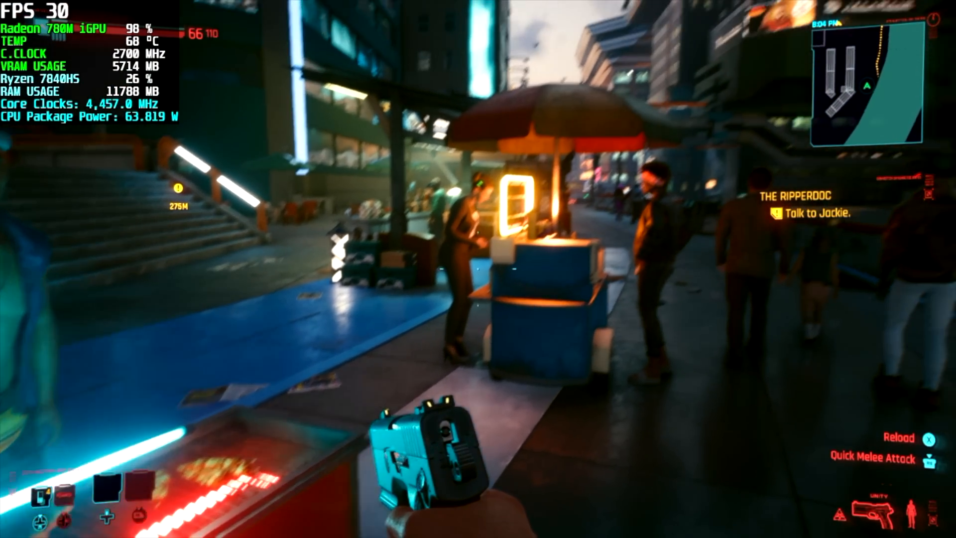
pyautogui.moveTo(478, 269)
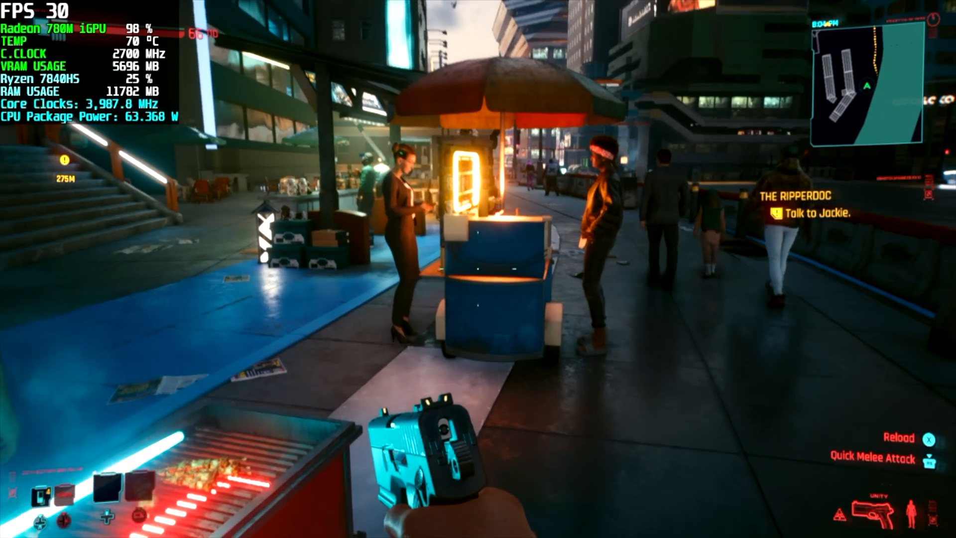
pyautogui.moveTo(478, 269)
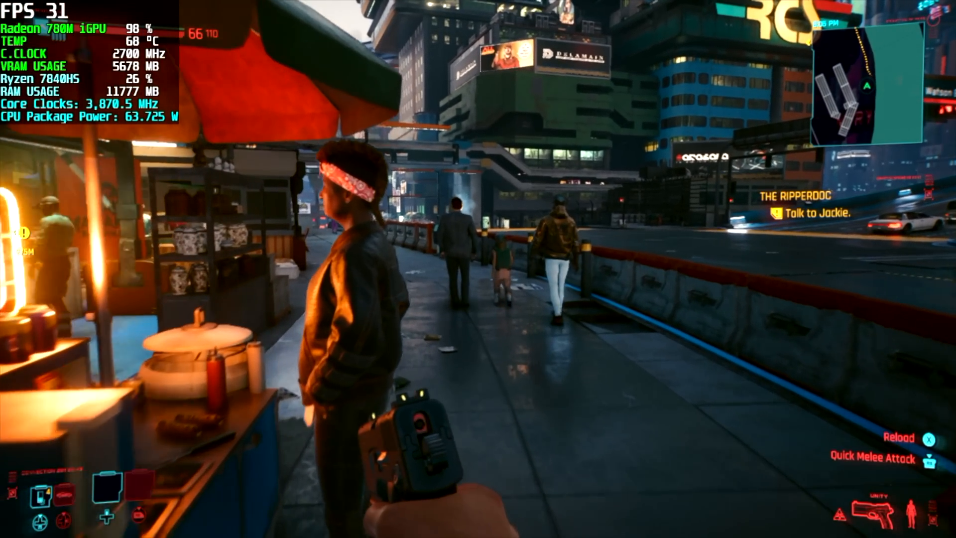
pyautogui.moveTo(479, 269)
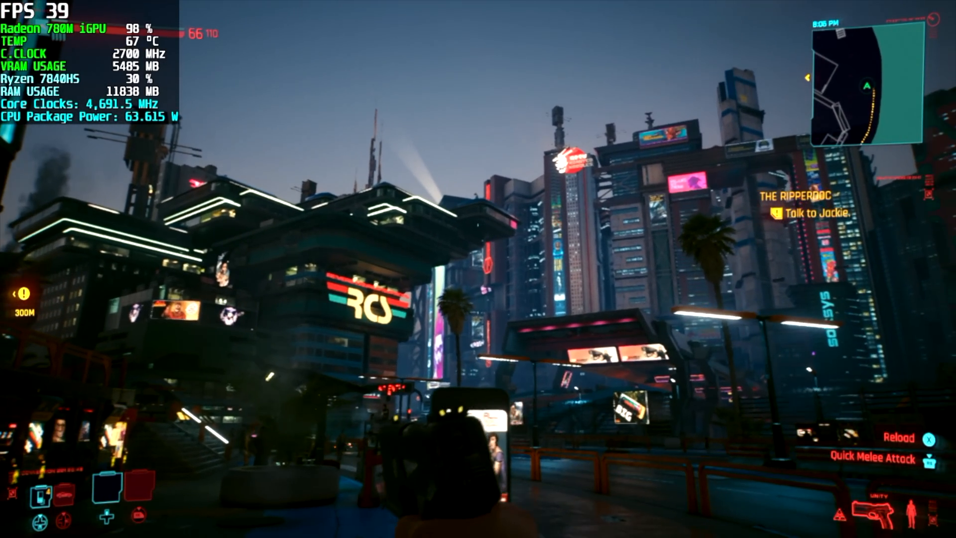
# Step: Set Quick Preset to Ray Tracing: Medium and resume Cyberpunk 2077 gameplay
pyautogui.press('Escape')
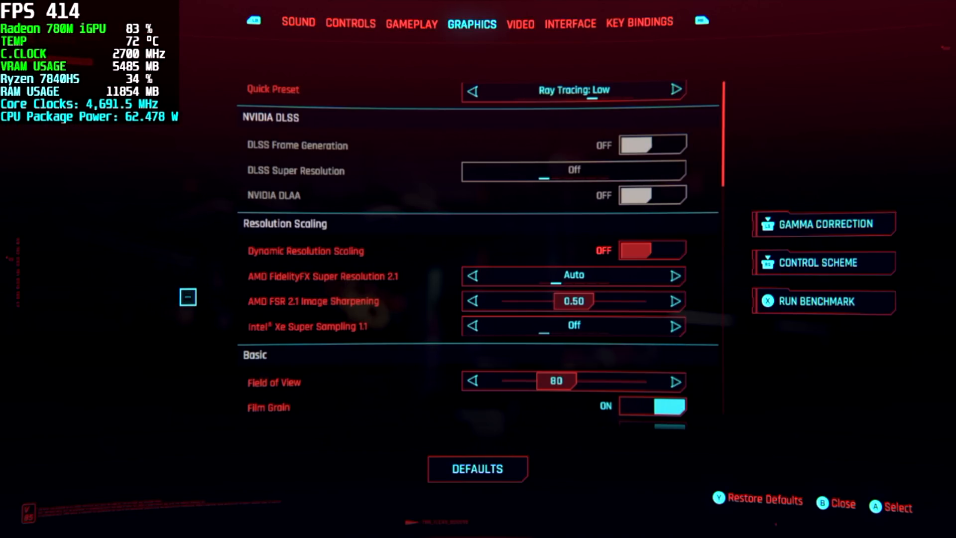
pyautogui.click(676, 90)
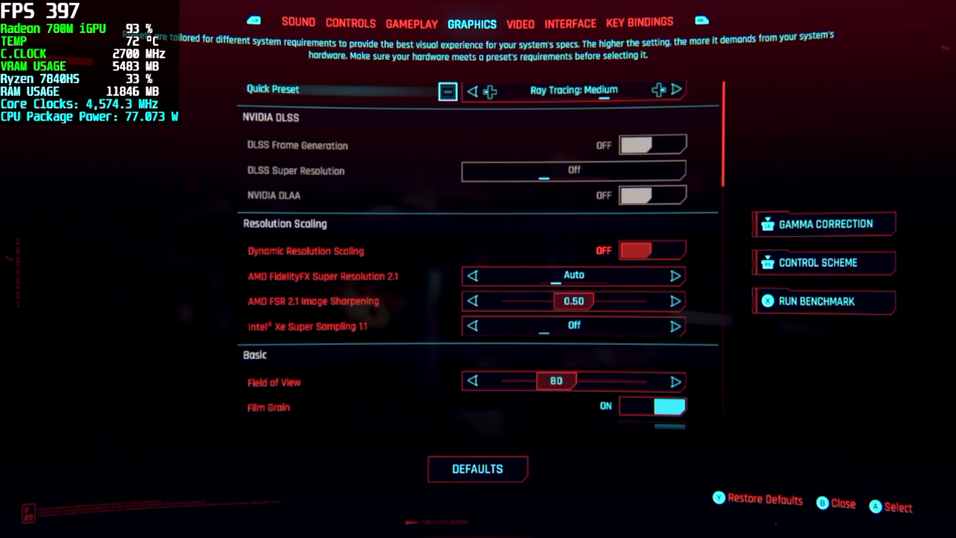
pyautogui.press('Escape')
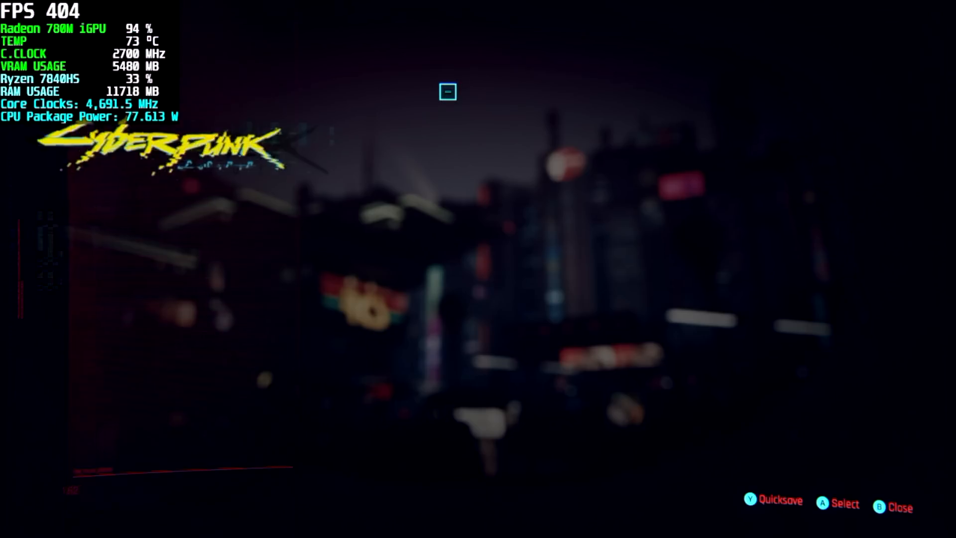
pyautogui.press('Escape')
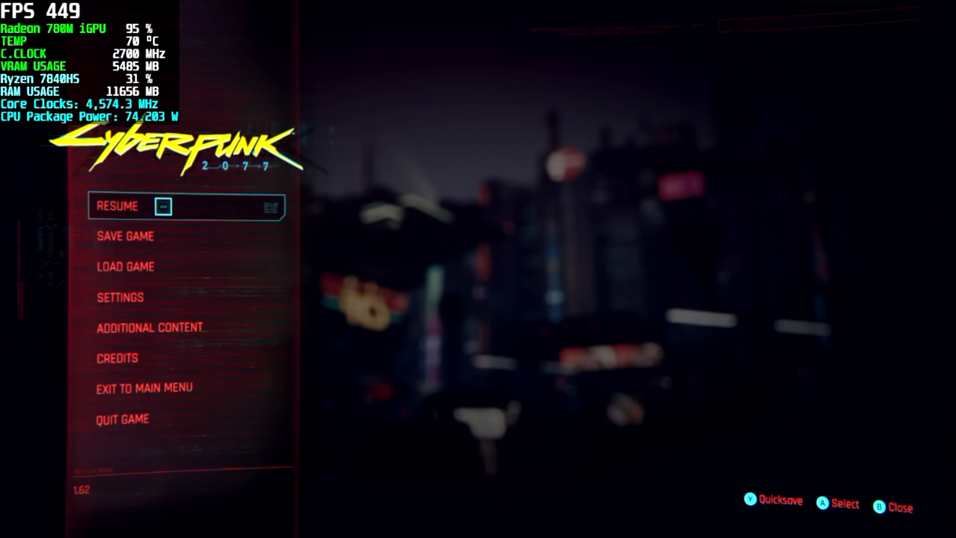
pyautogui.click(117, 206)
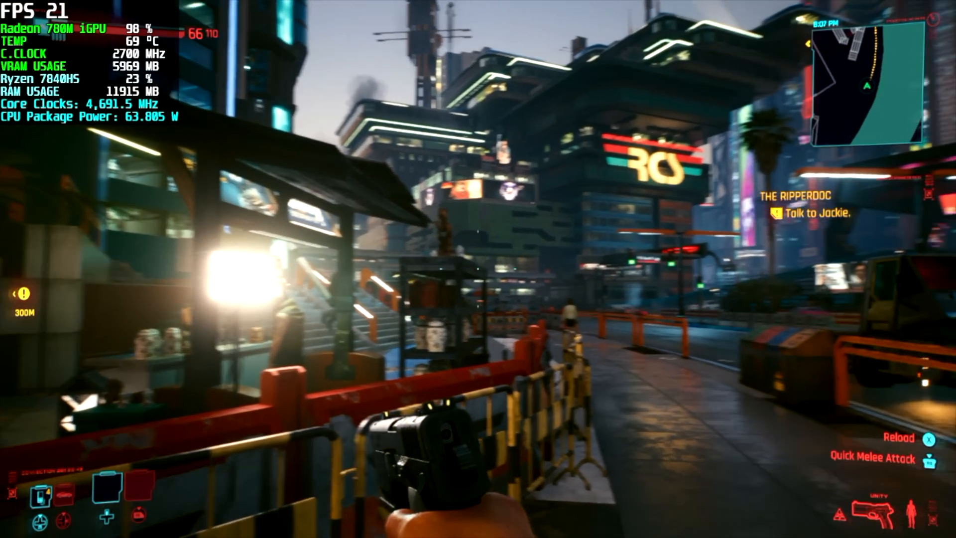
pyautogui.moveTo(478, 269)
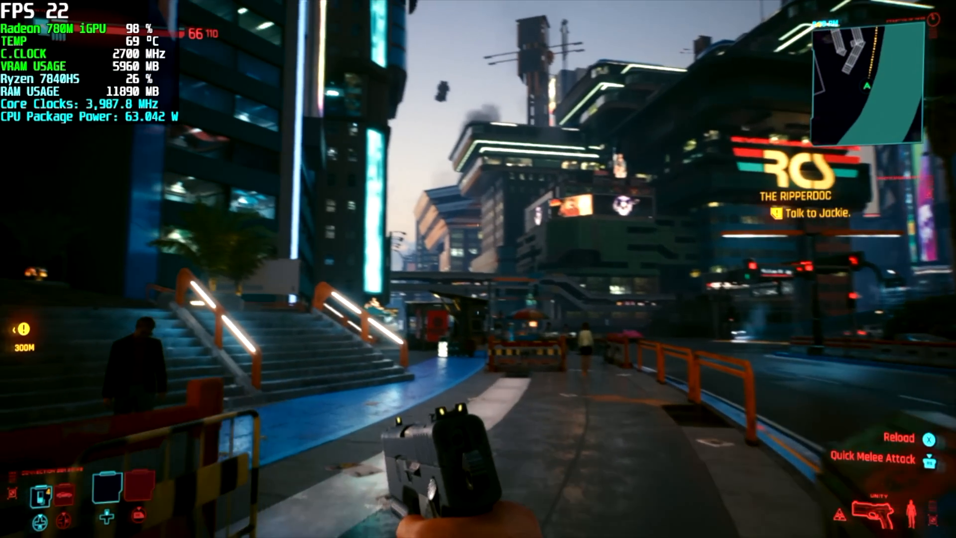
pyautogui.moveTo(478, 269)
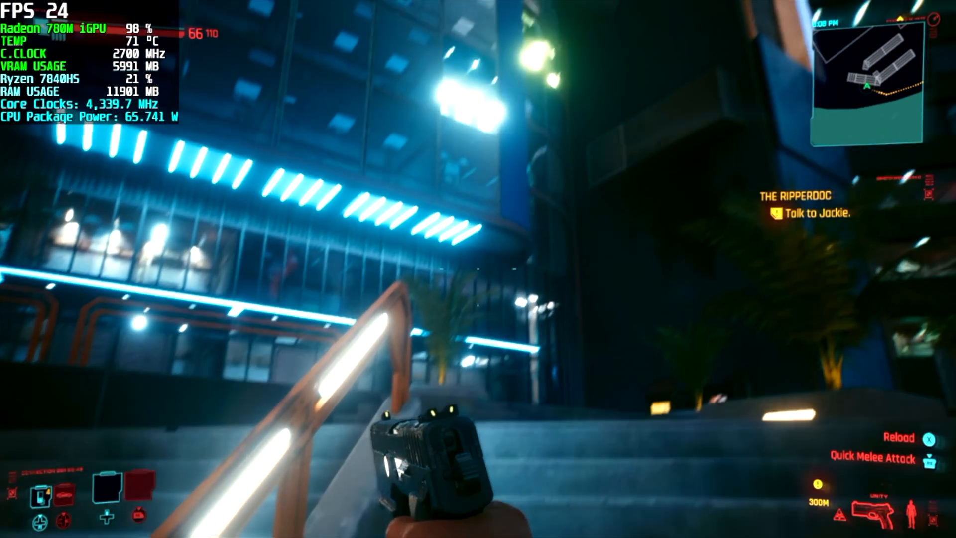
pyautogui.moveTo(478, 269)
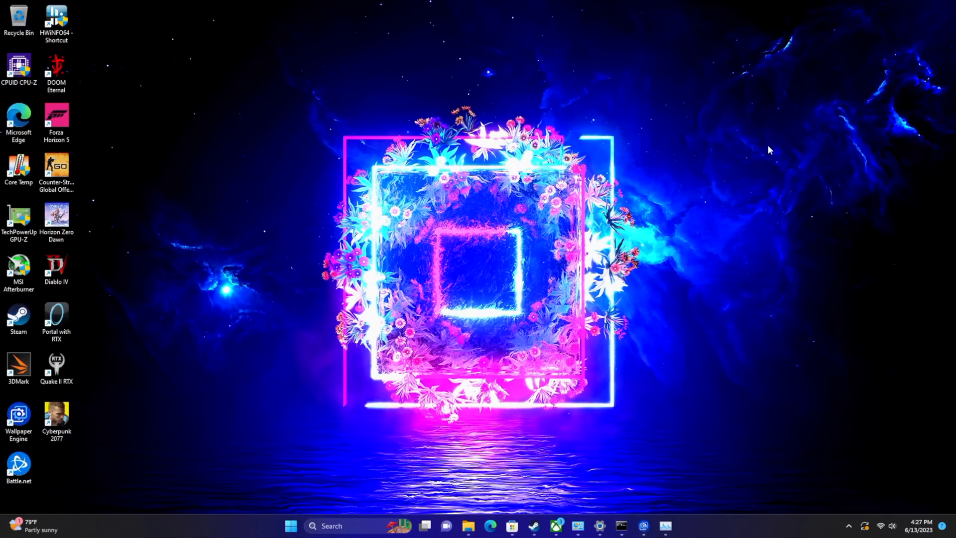
pyautogui.moveTo(717, 352)
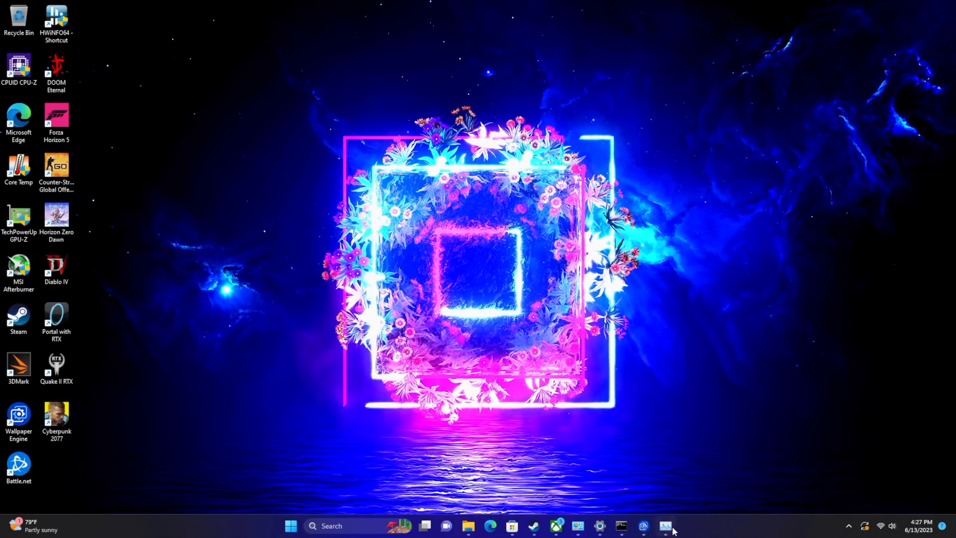
# Step: Bring up Task Manager's CPU performance page for the Ryzen 7 7840HS
pyautogui.click(665, 526)
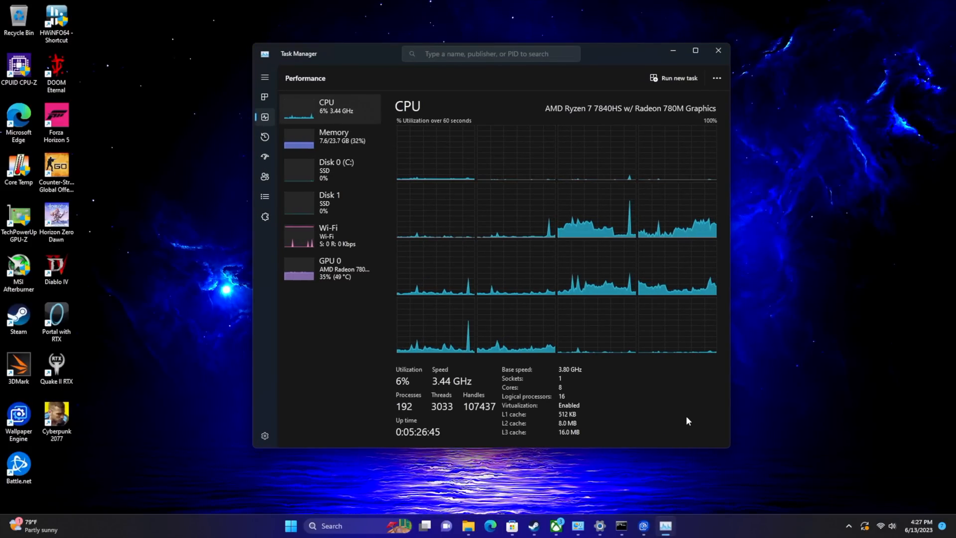
pyautogui.moveTo(608, 124)
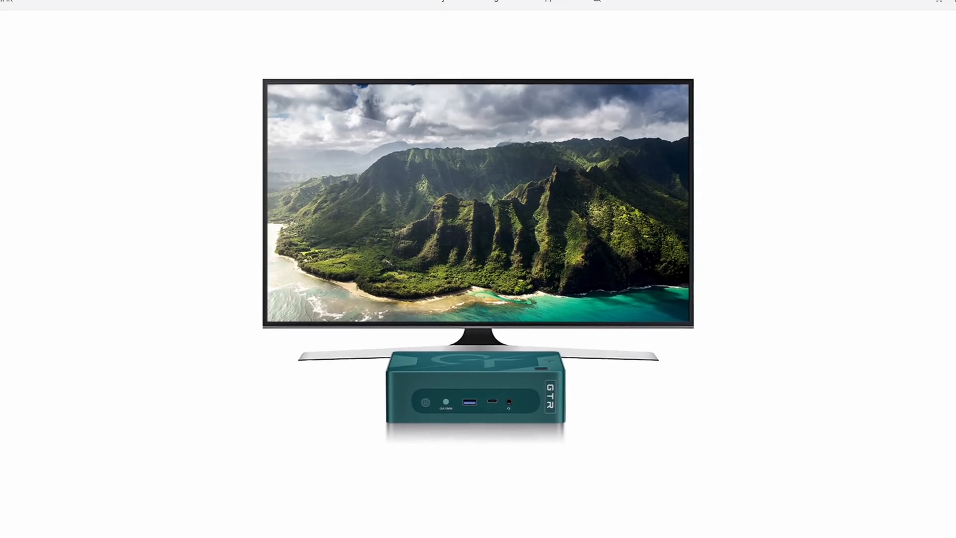
# Step: Scroll the page showing the GTR mini PC product image under a monitor
pyautogui.scroll(-3)
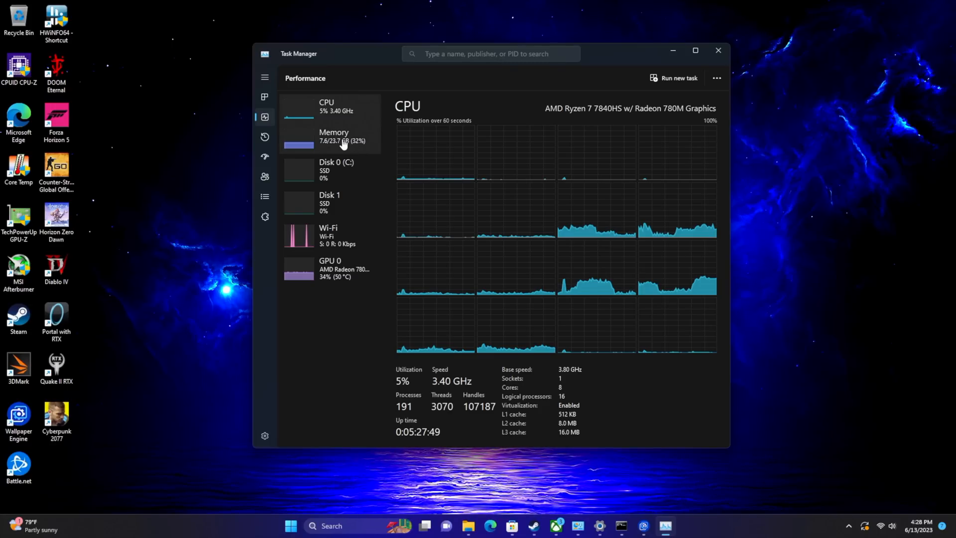
# Step: Show the Memory page: 32.0 GB at 5600 MHz, 2 of 2 SODIMM slots used
pyautogui.click(335, 136)
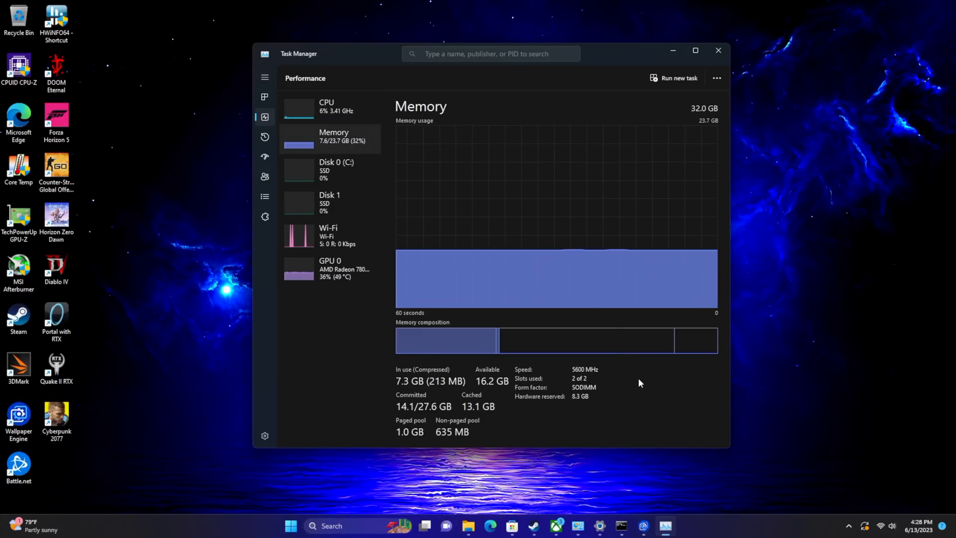